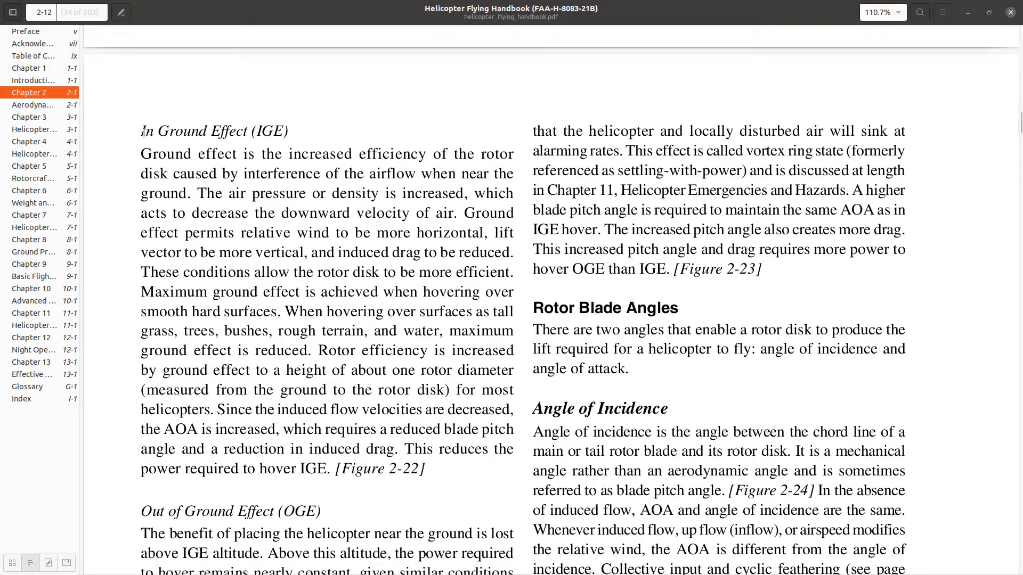
# Highlight the In Ground Effect opening line, then scroll to Figure 2-23 on page 2-13
pyautogui.moveTo(141, 130); pyautogui.dragTo(313, 154)
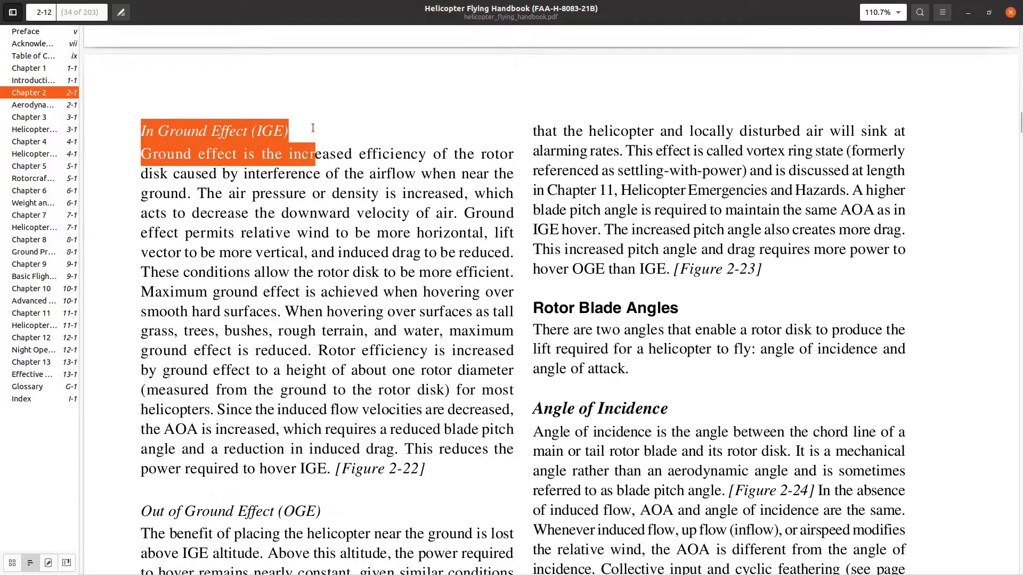
pyautogui.click(329, 111)
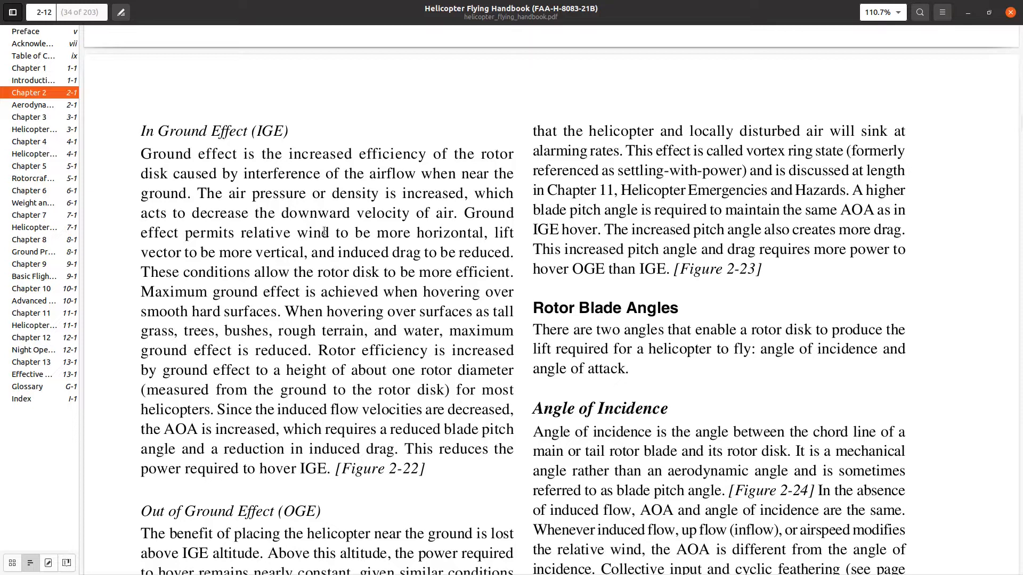
pyautogui.scroll(-3)
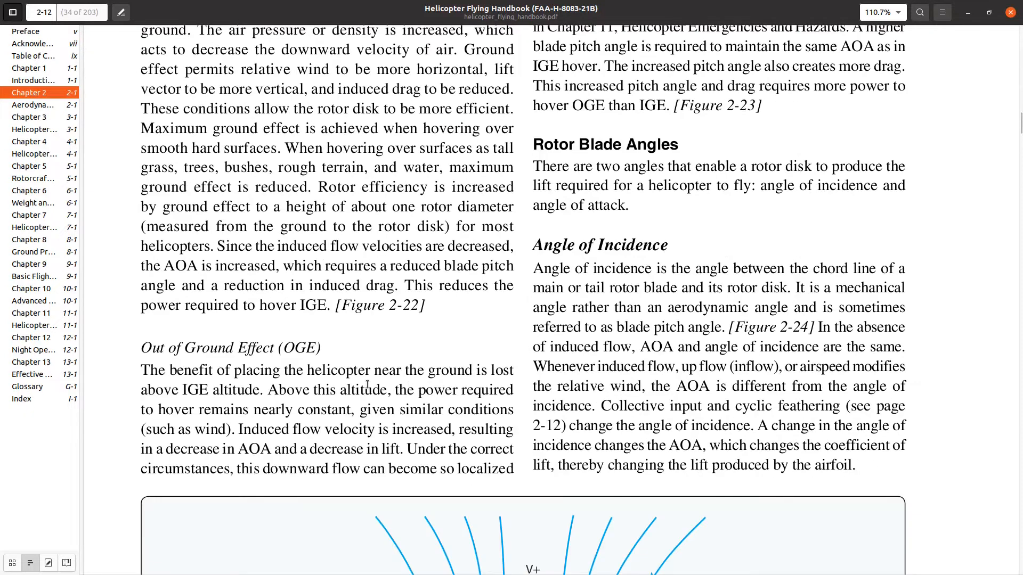
pyautogui.scroll(-3)
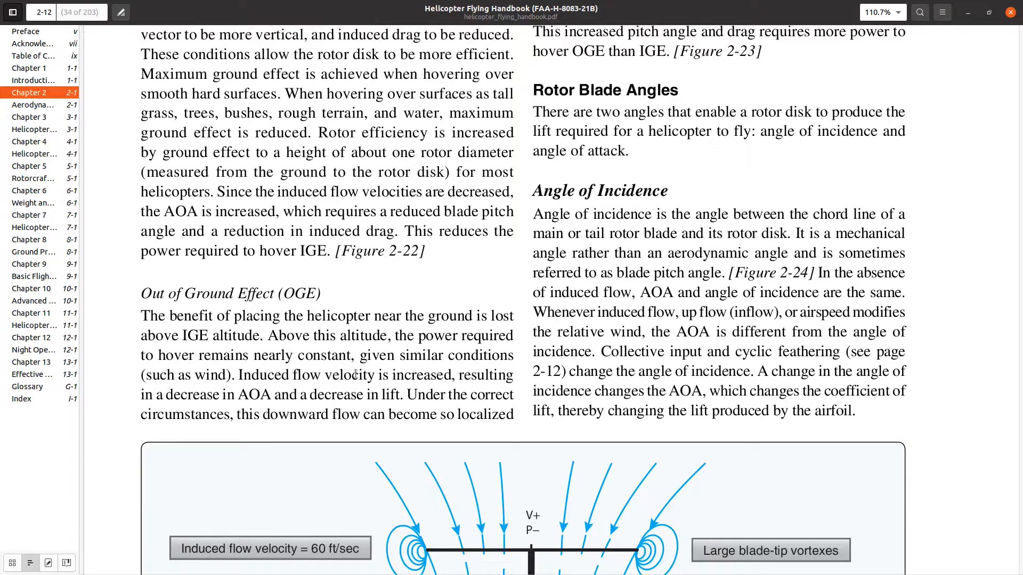
pyautogui.scroll(-3)
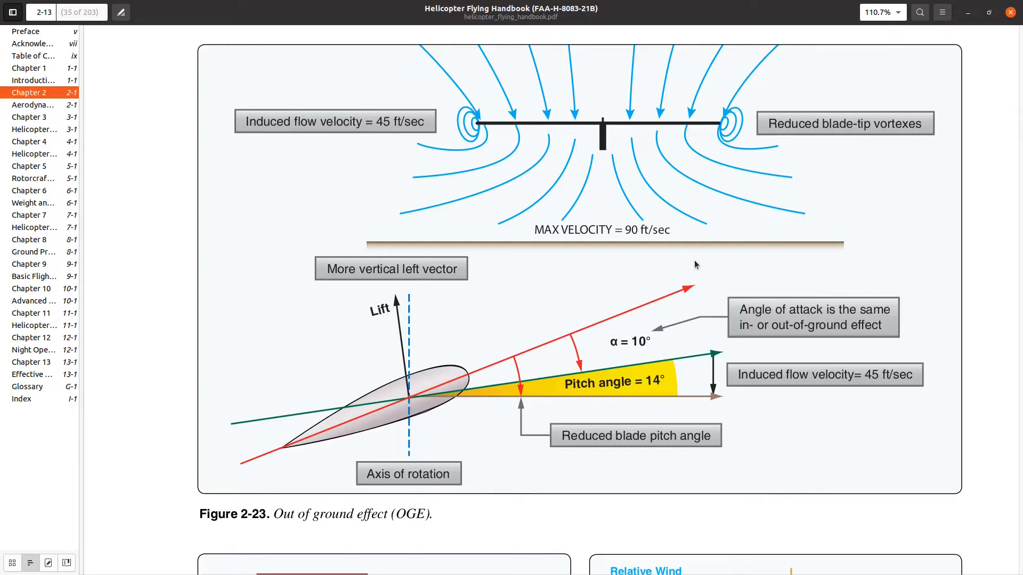
pyautogui.moveTo(466, 259)
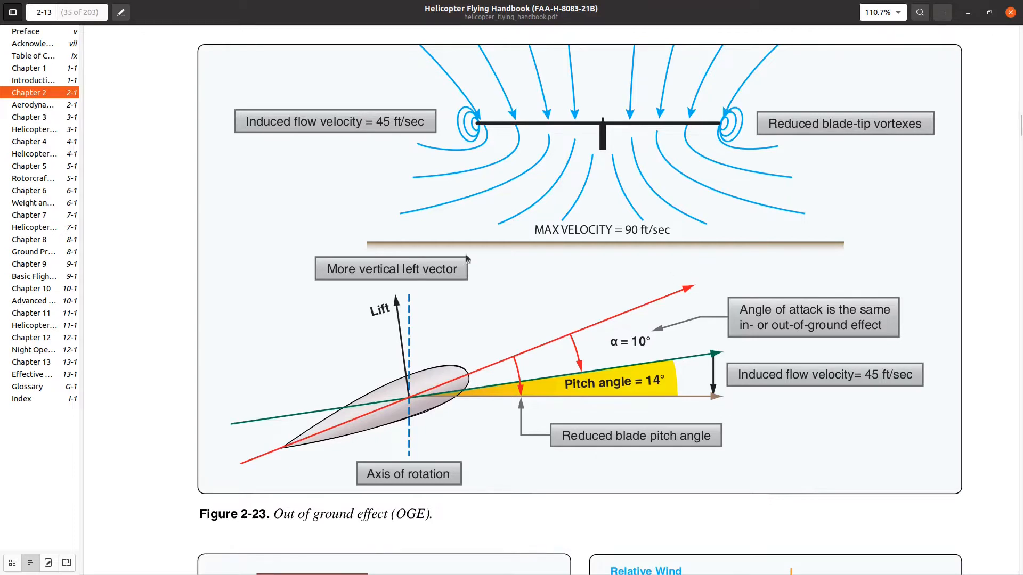
pyautogui.moveTo(663, 114)
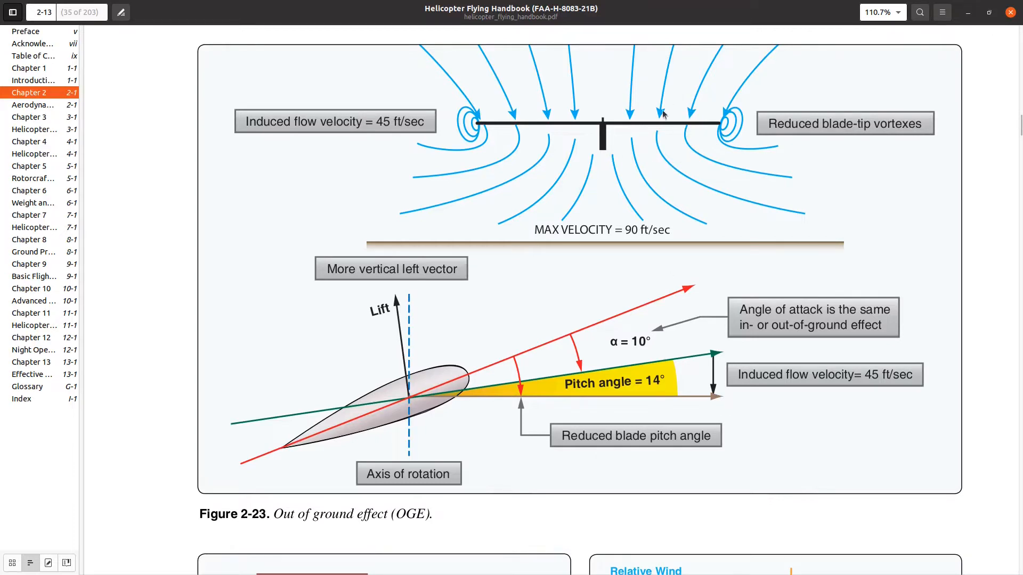
pyautogui.moveTo(709, 212)
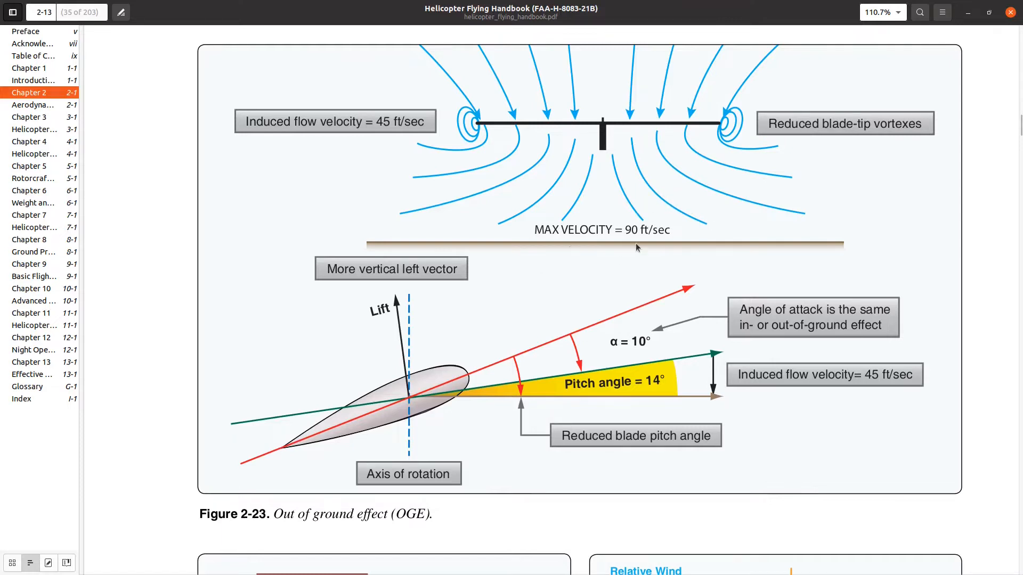
pyautogui.moveTo(715, 144)
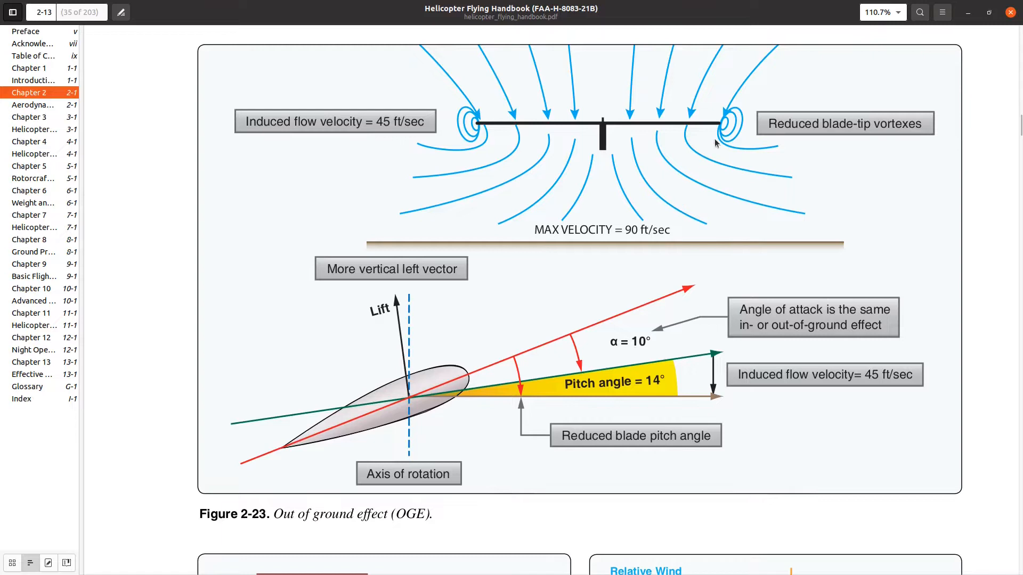
pyautogui.moveTo(575, 226)
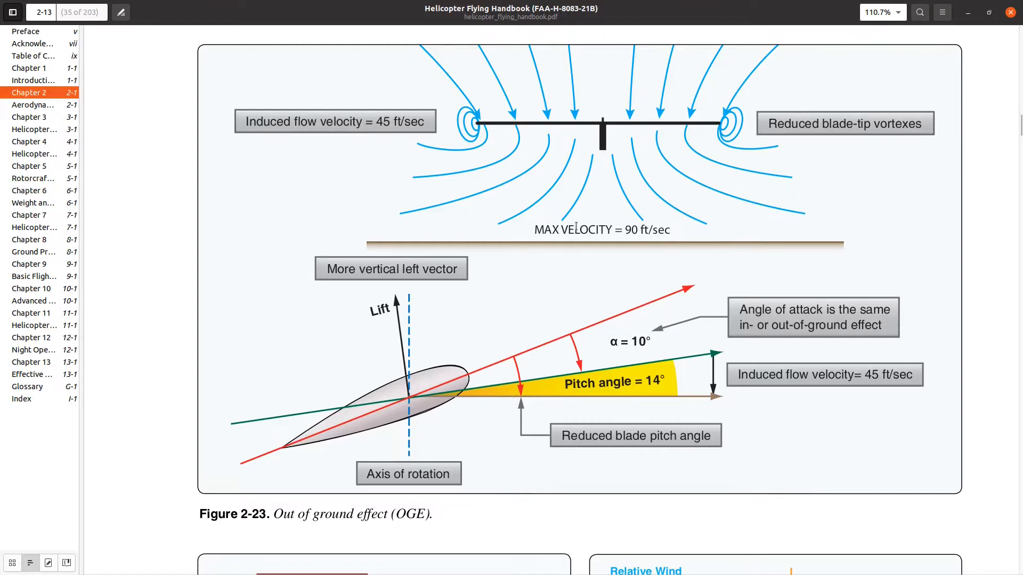
pyautogui.moveTo(606, 232)
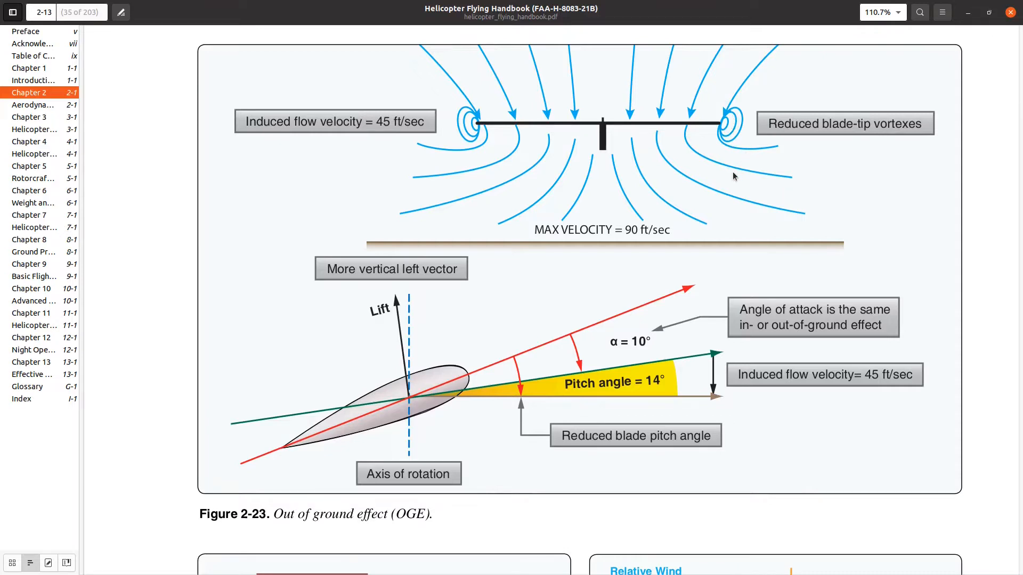
# Scroll back up to Figure 2-22 on page 2-12, then down to the top of page 2-13
pyautogui.scroll(3)
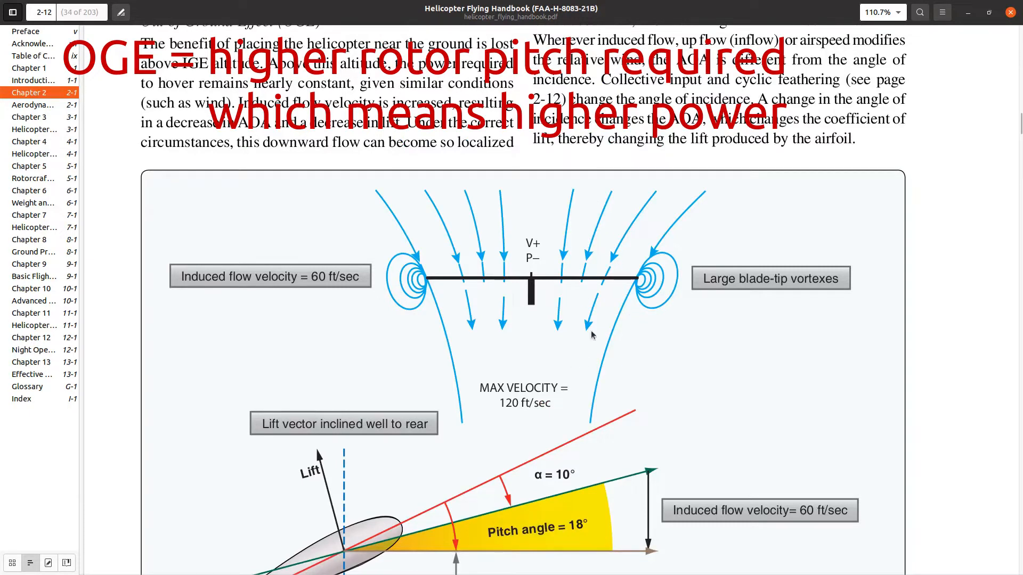
pyautogui.moveTo(552, 432)
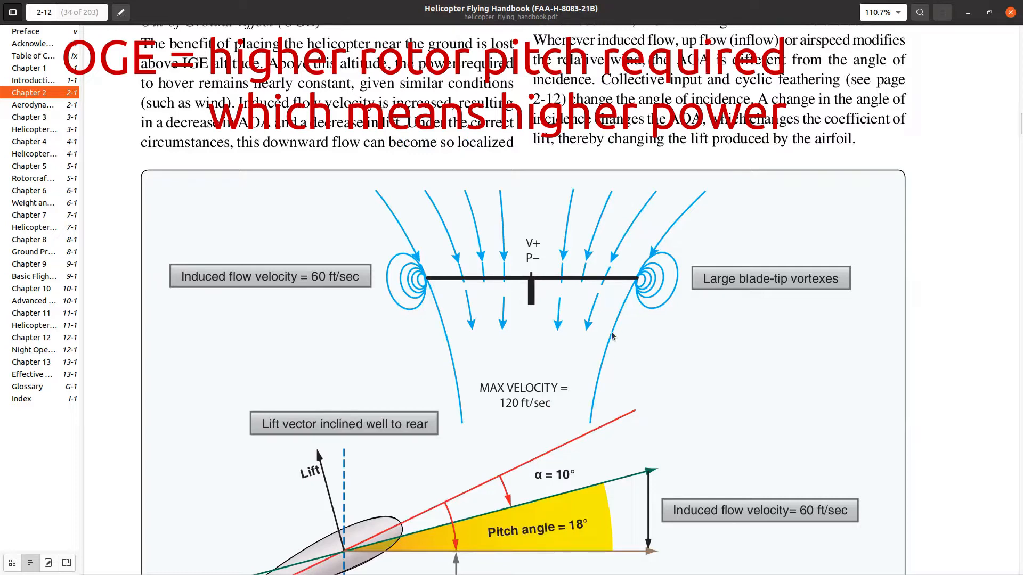
pyautogui.moveTo(696, 321)
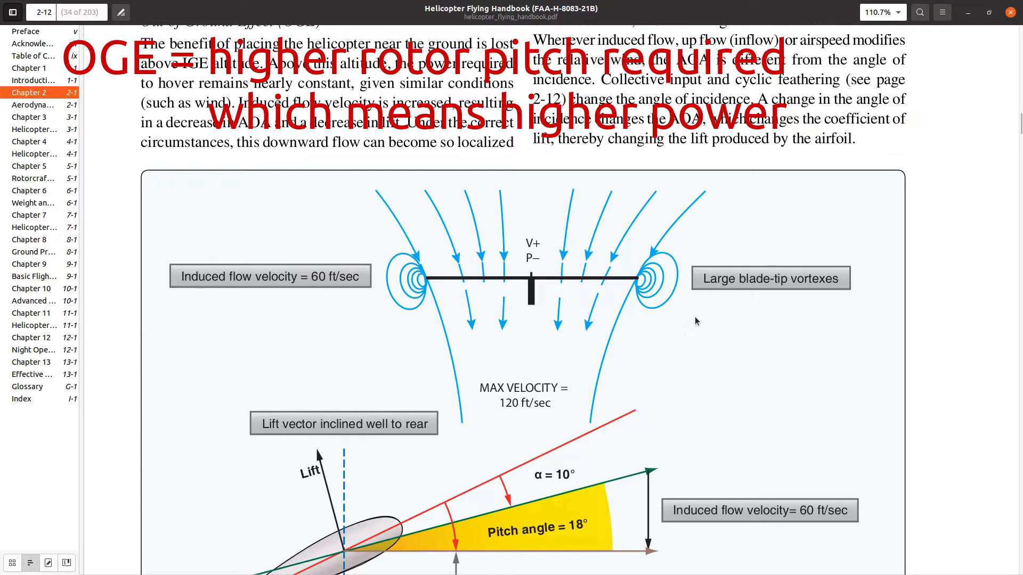
pyautogui.scroll(-3)
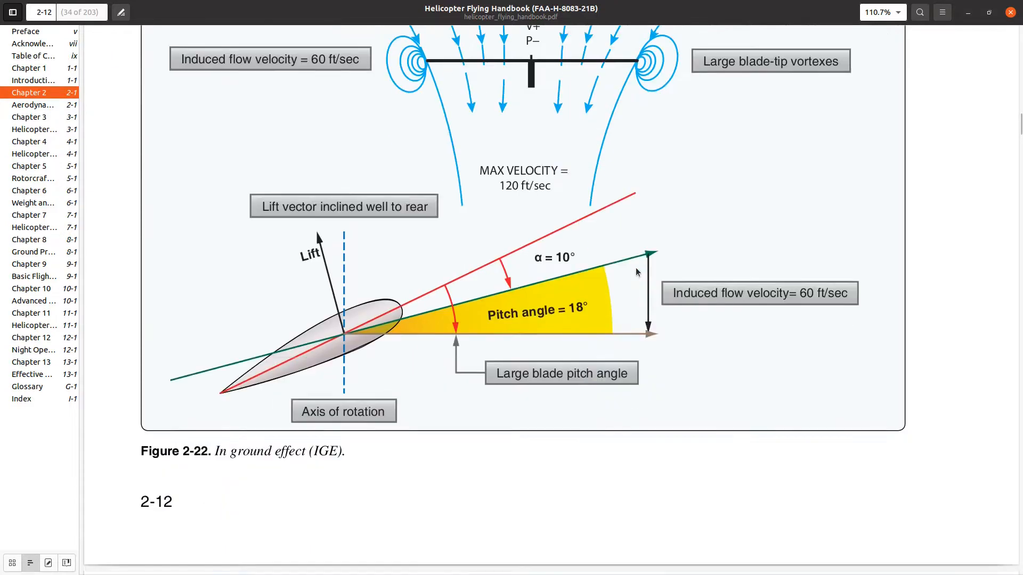
pyautogui.scroll(-3)
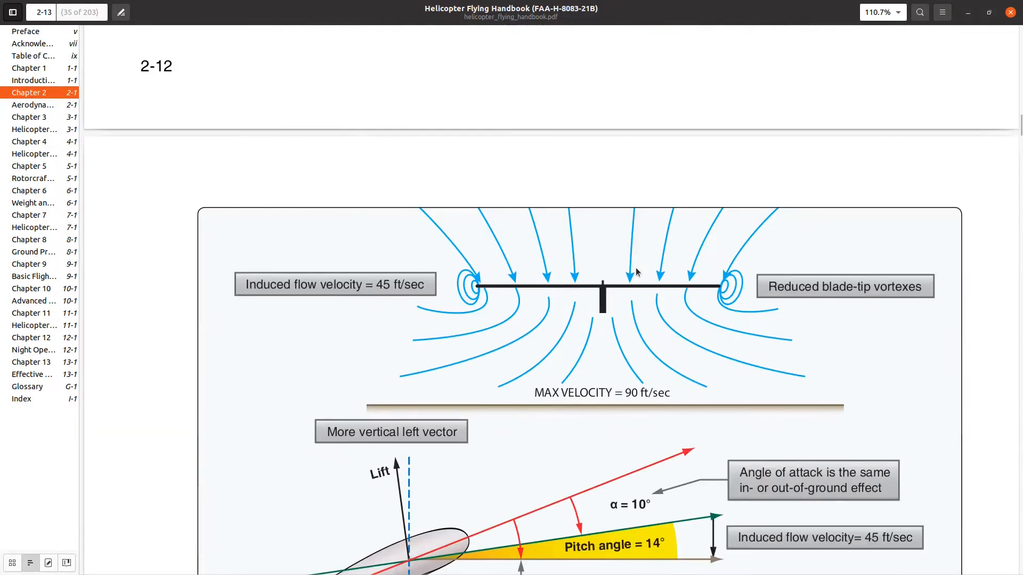
# Scroll past the Hovering Flight section and Figure 2-26 on page 2-14 onto page 2-15
pyautogui.scroll(-3)
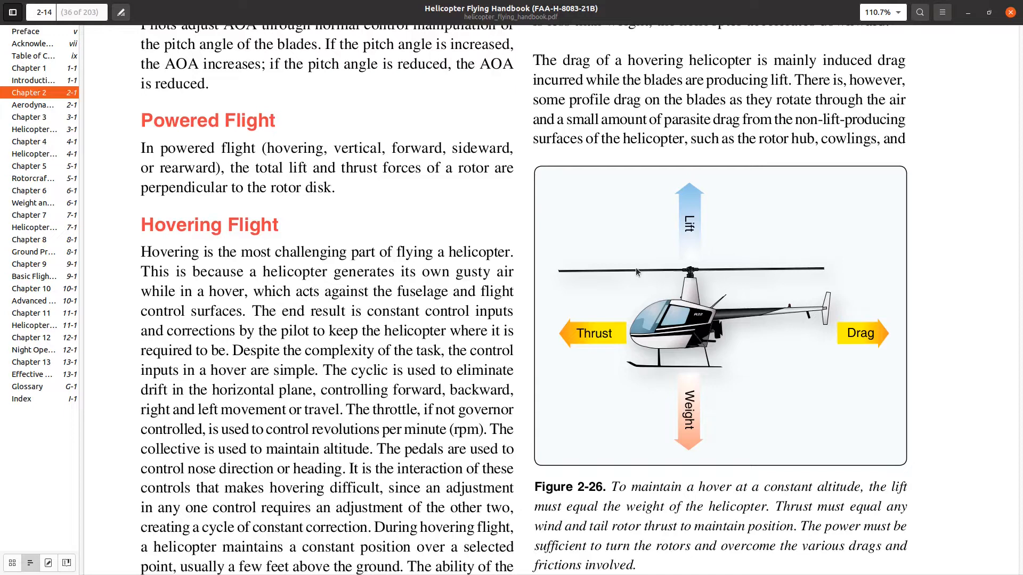
pyautogui.moveTo(738, 236)
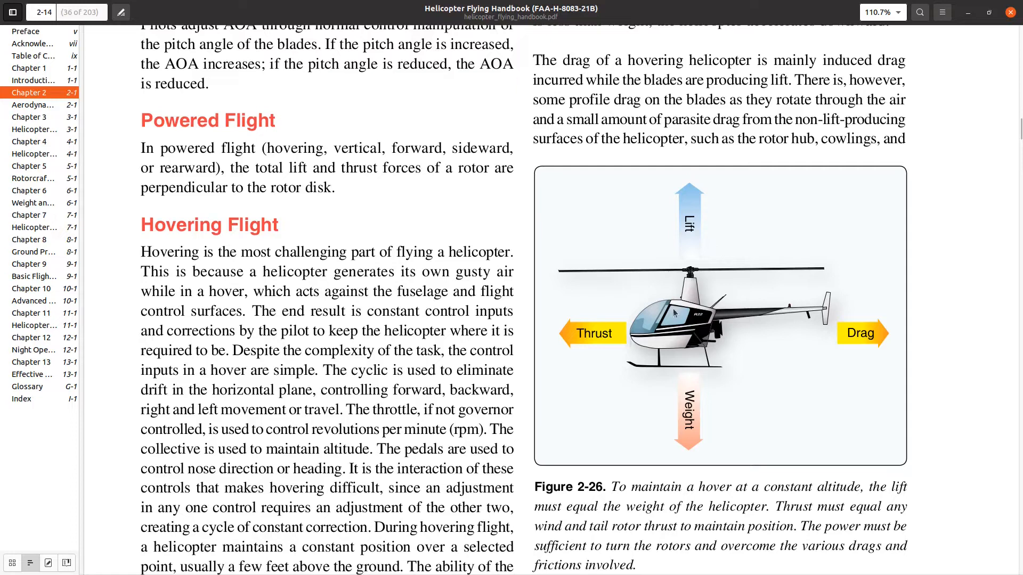
pyautogui.moveTo(709, 351)
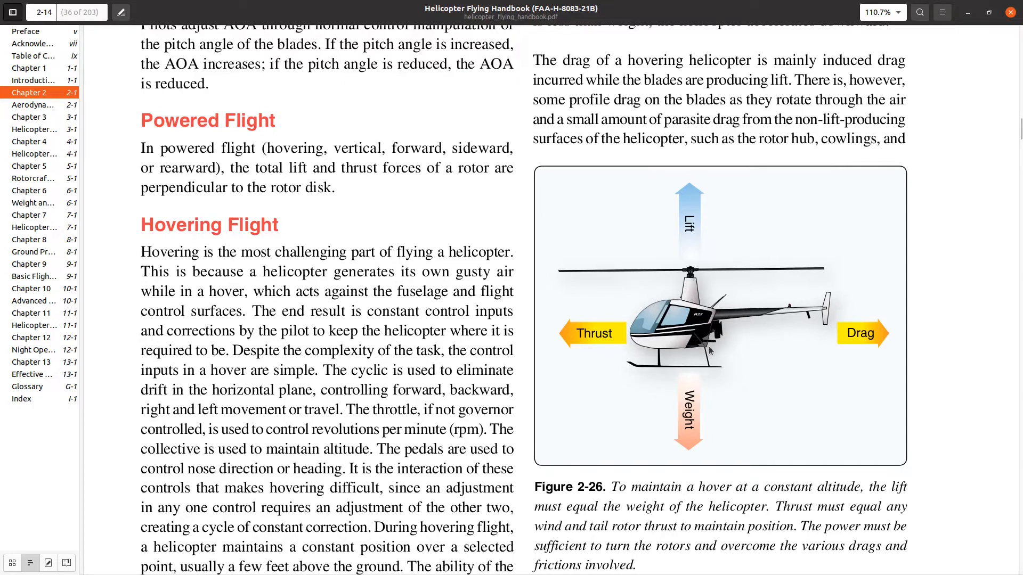
pyautogui.moveTo(693, 358)
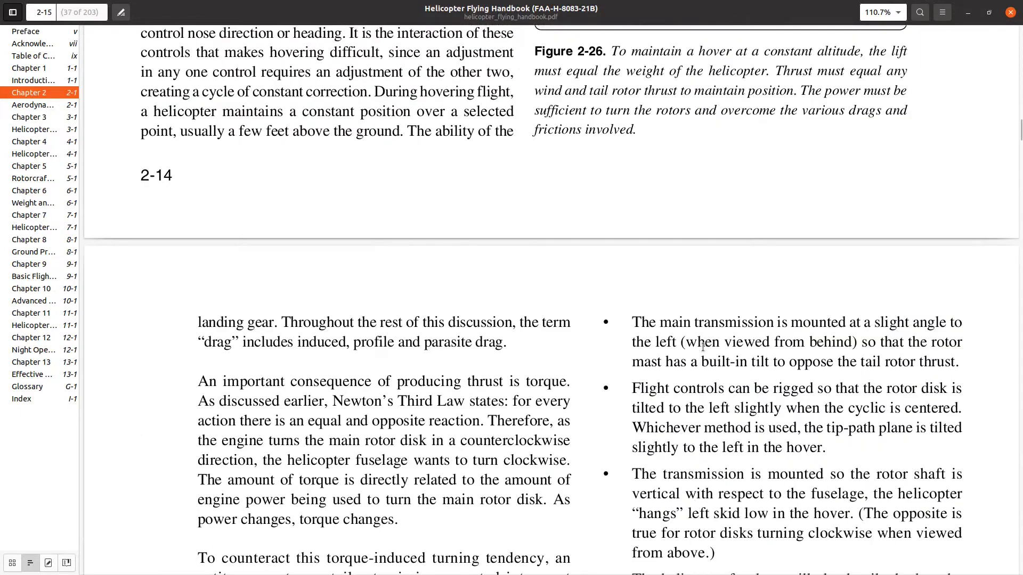
pyautogui.scroll(-3)
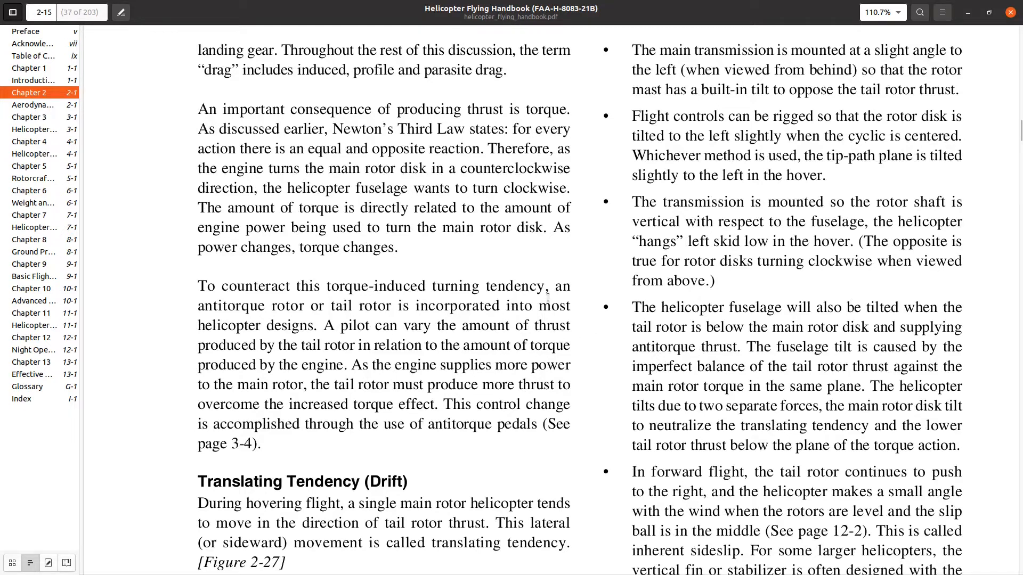
# Scroll past the Translating Tendency (Drift) heading to Figure 2-27 and the Pendular Action section
pyautogui.scroll(-3)
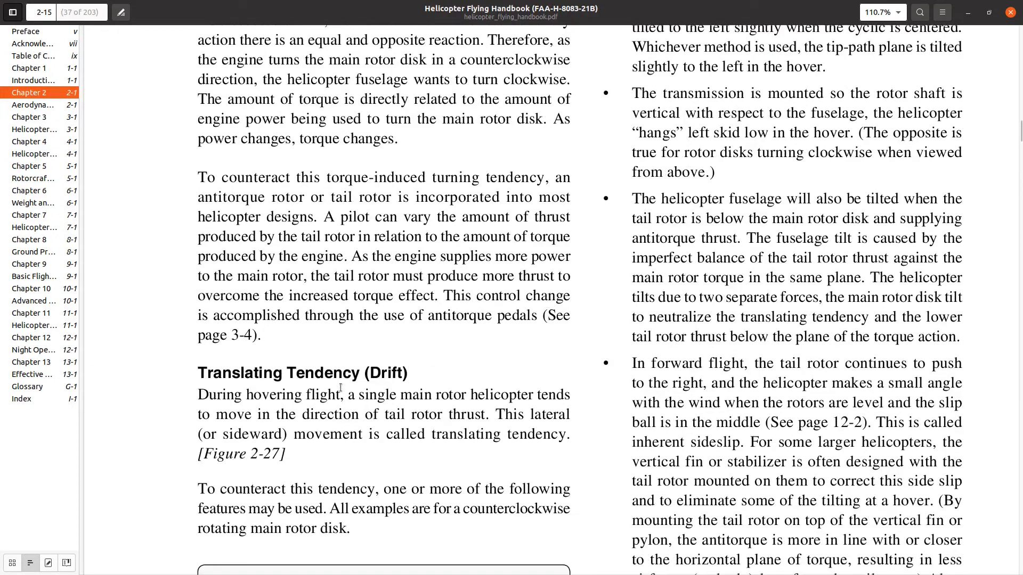
pyautogui.moveTo(486, 373)
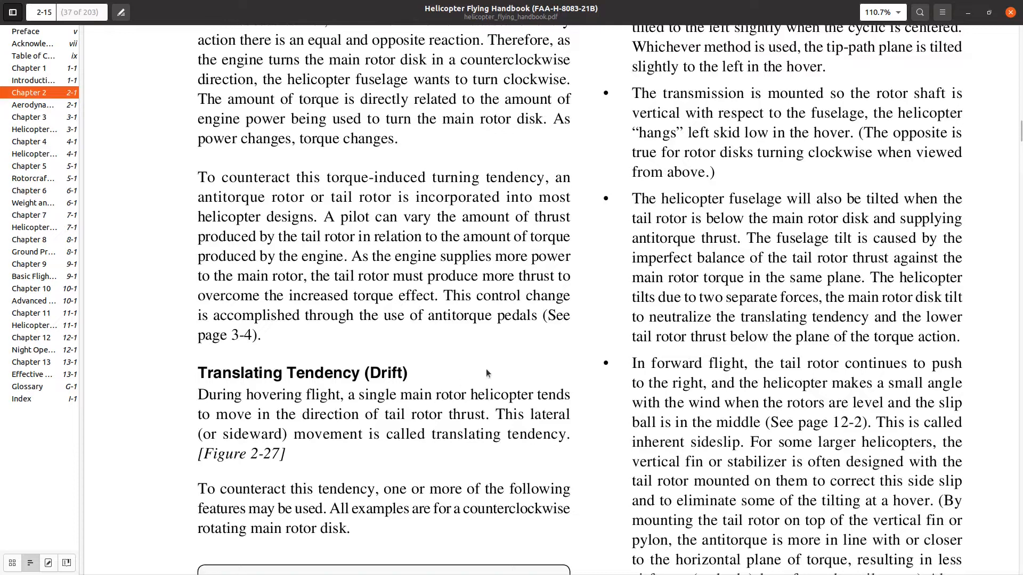
pyautogui.moveTo(511, 352)
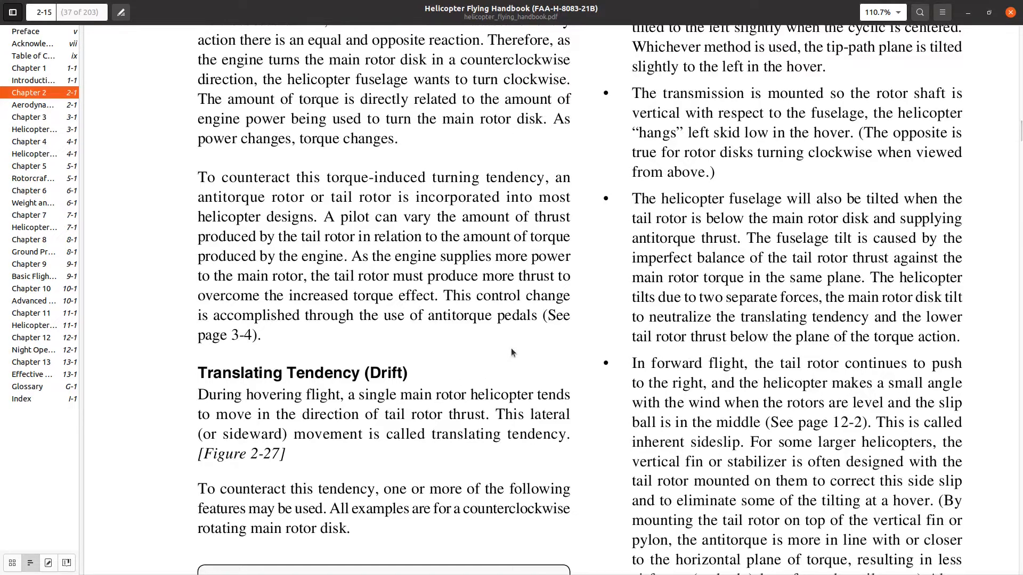
pyautogui.scroll(-3)
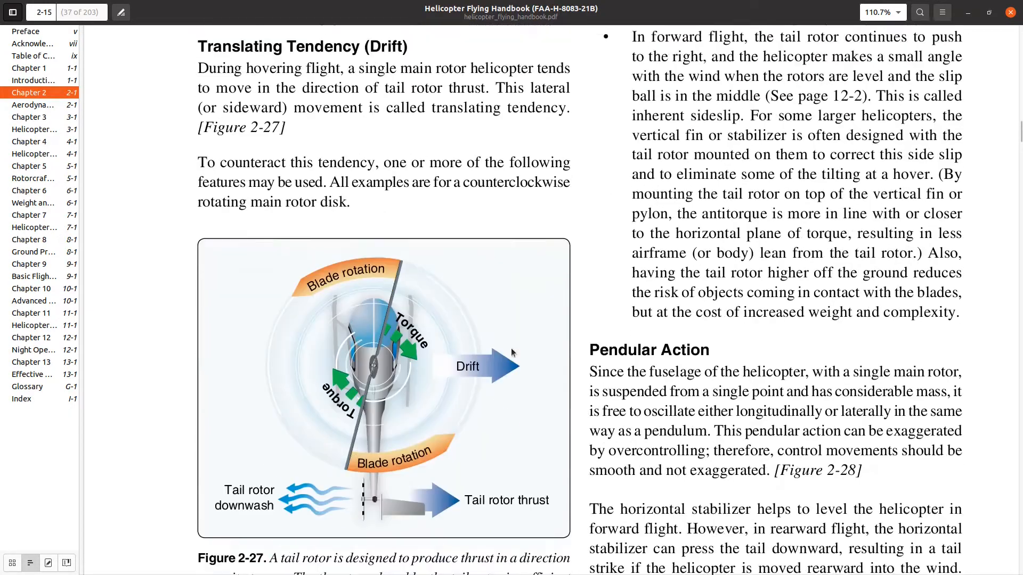
pyautogui.scroll(-3)
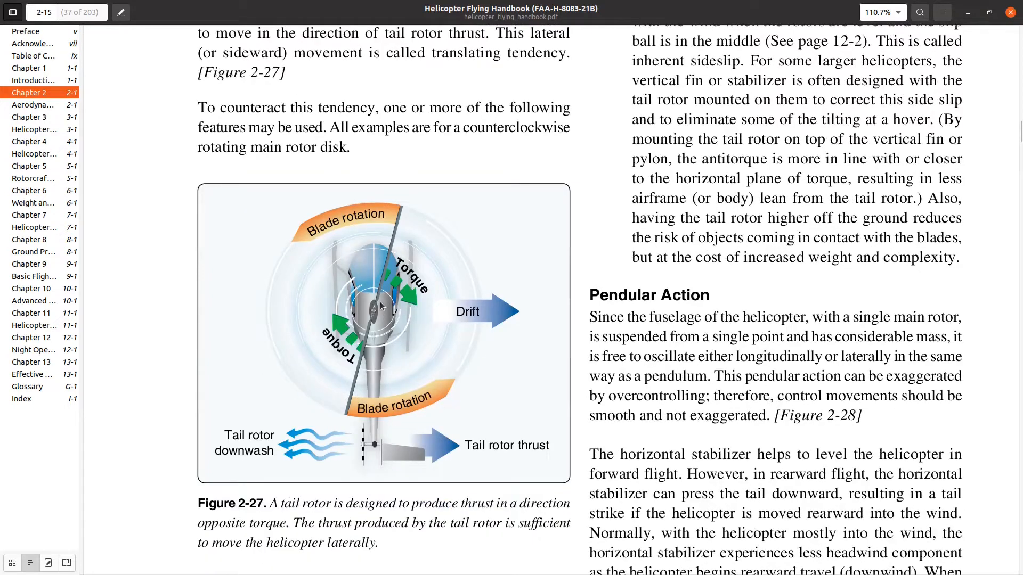
pyautogui.moveTo(373, 331)
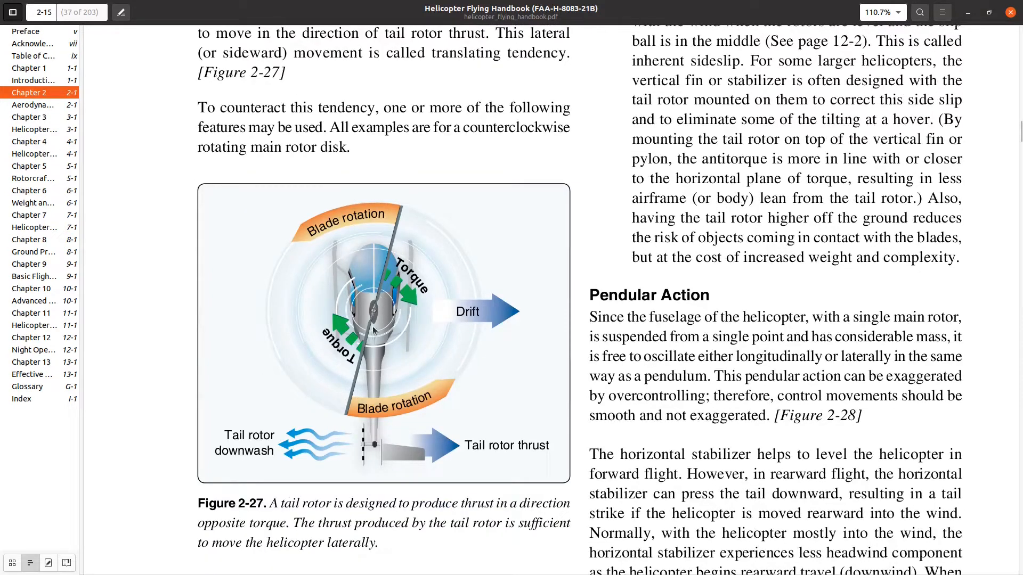
pyautogui.moveTo(356, 428)
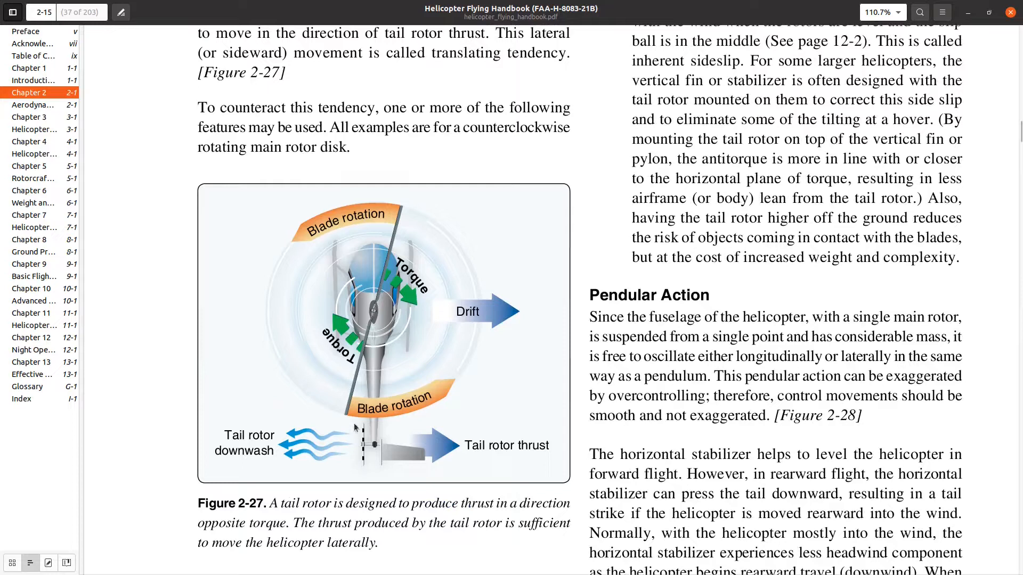
pyautogui.moveTo(360, 439)
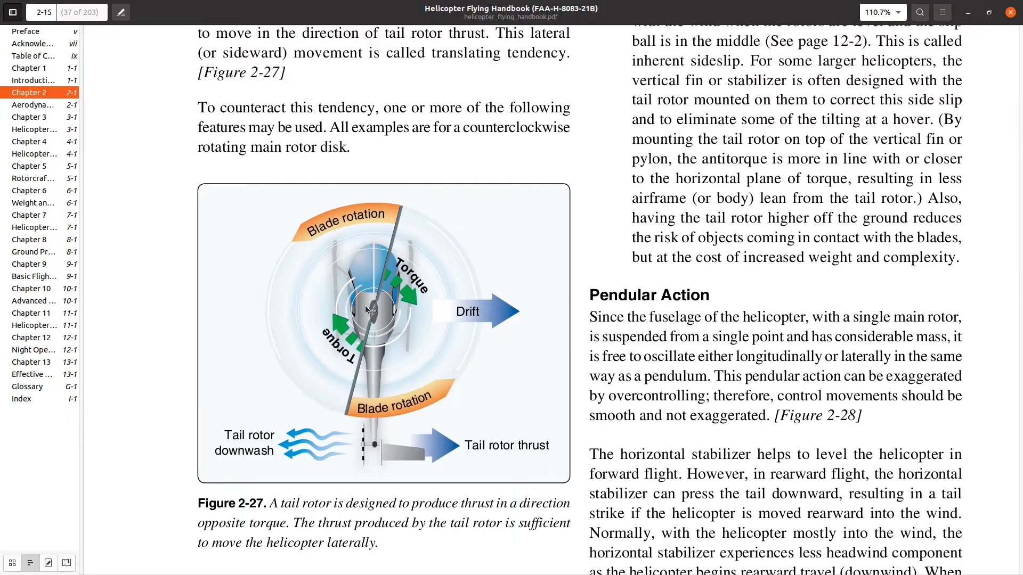
pyautogui.moveTo(375, 261)
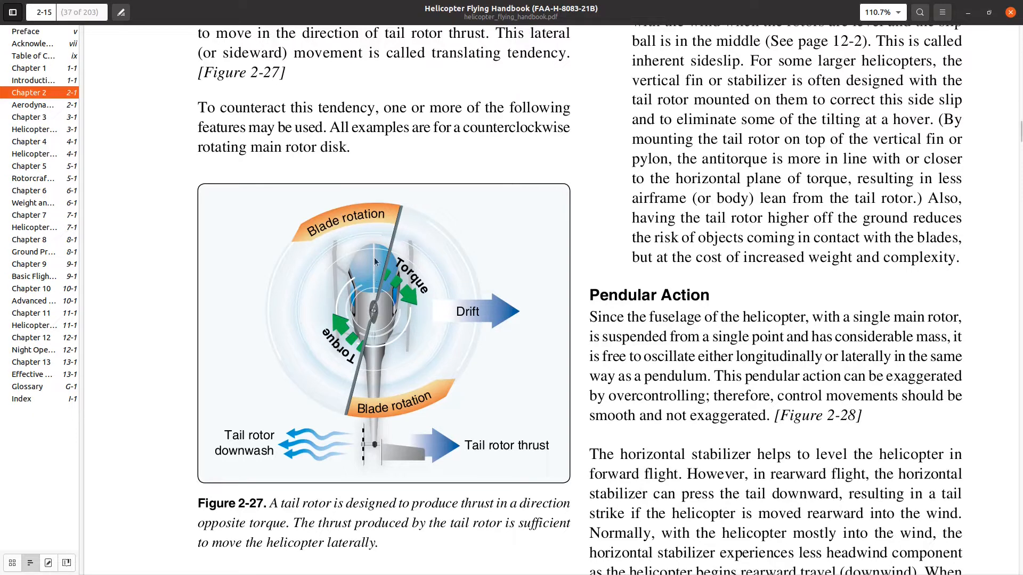
pyautogui.moveTo(378, 325)
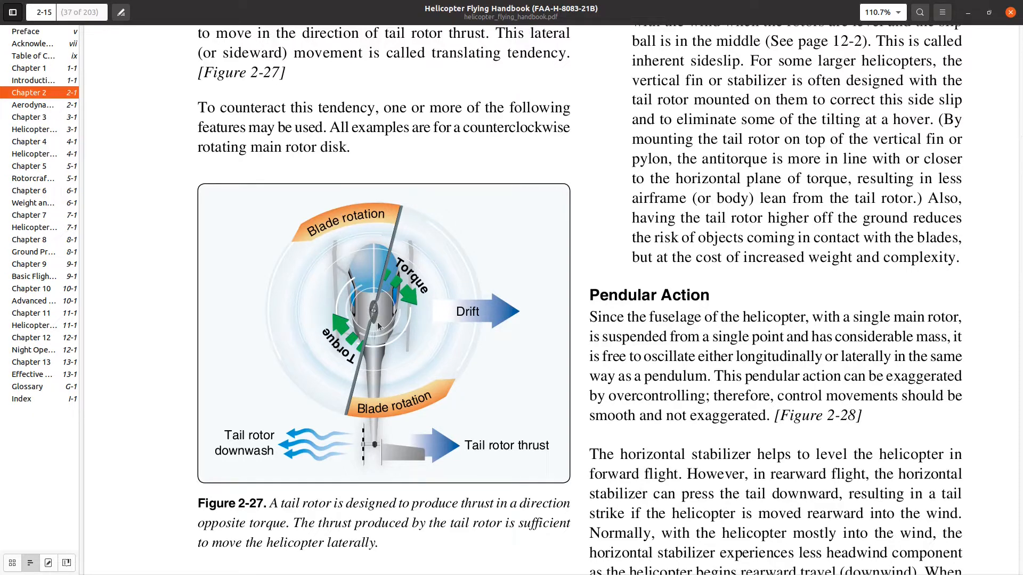
pyautogui.moveTo(366, 326)
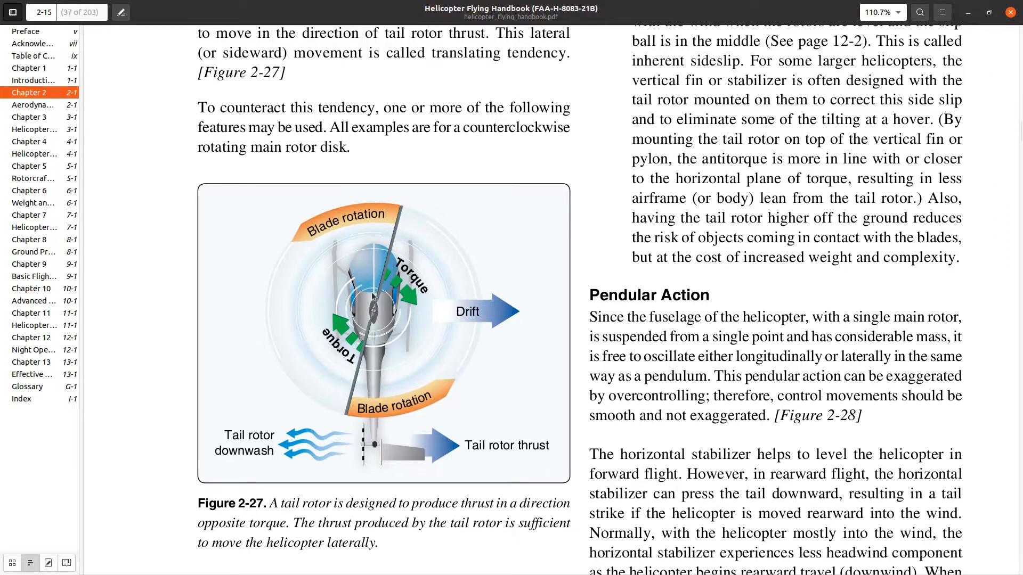
pyautogui.moveTo(359, 452)
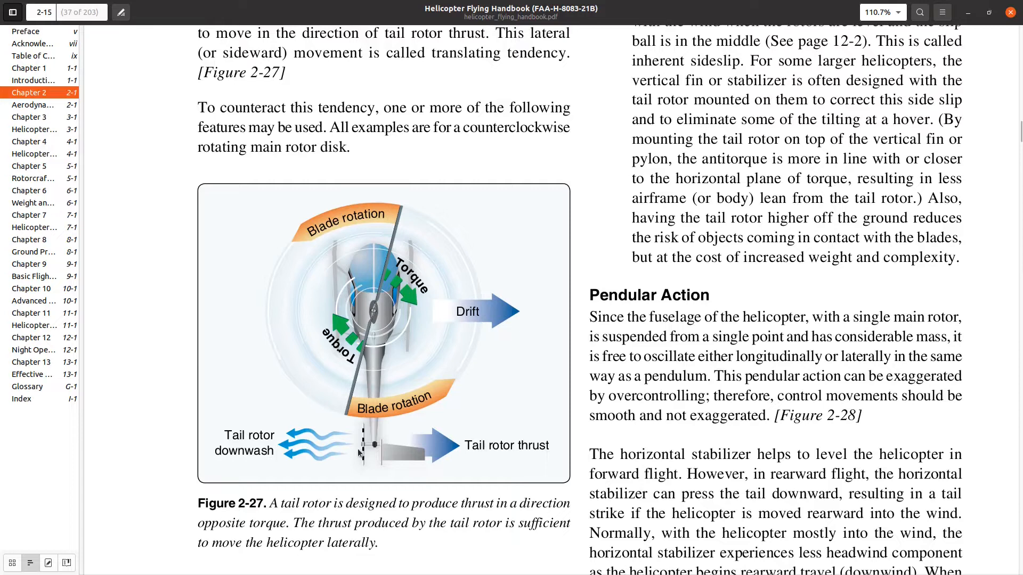
pyautogui.moveTo(403, 450)
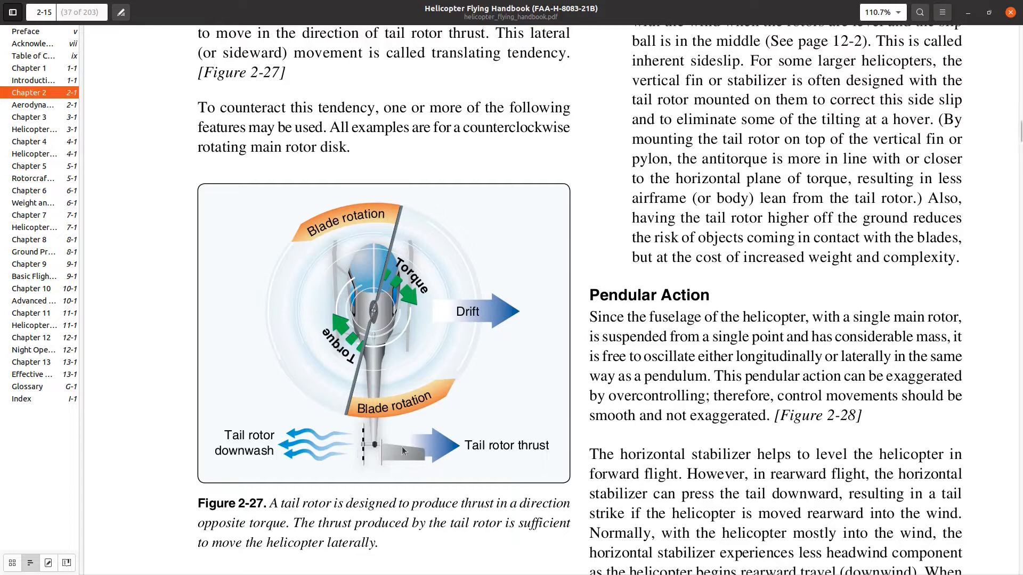
pyautogui.moveTo(352, 464)
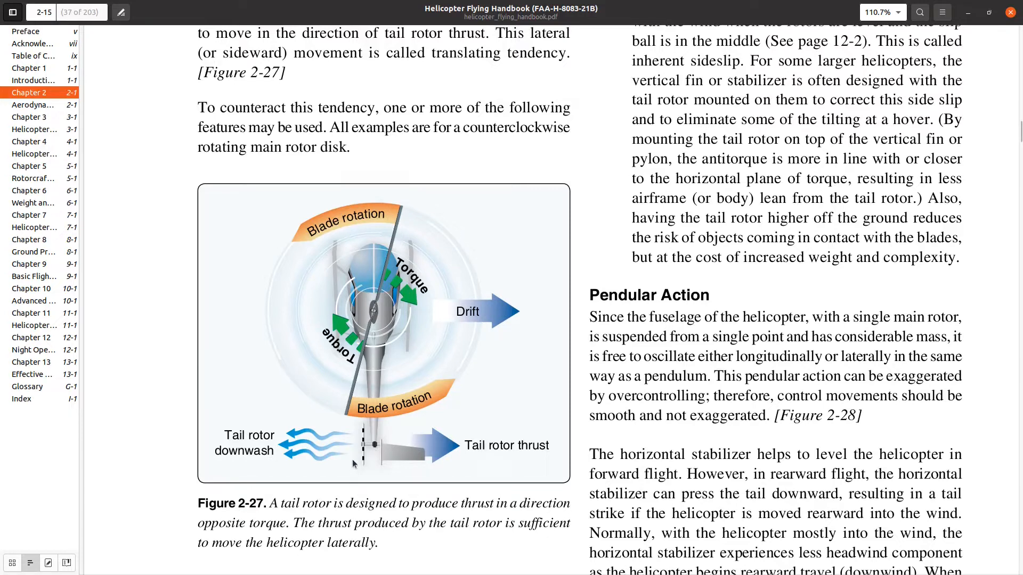
pyautogui.moveTo(453, 438)
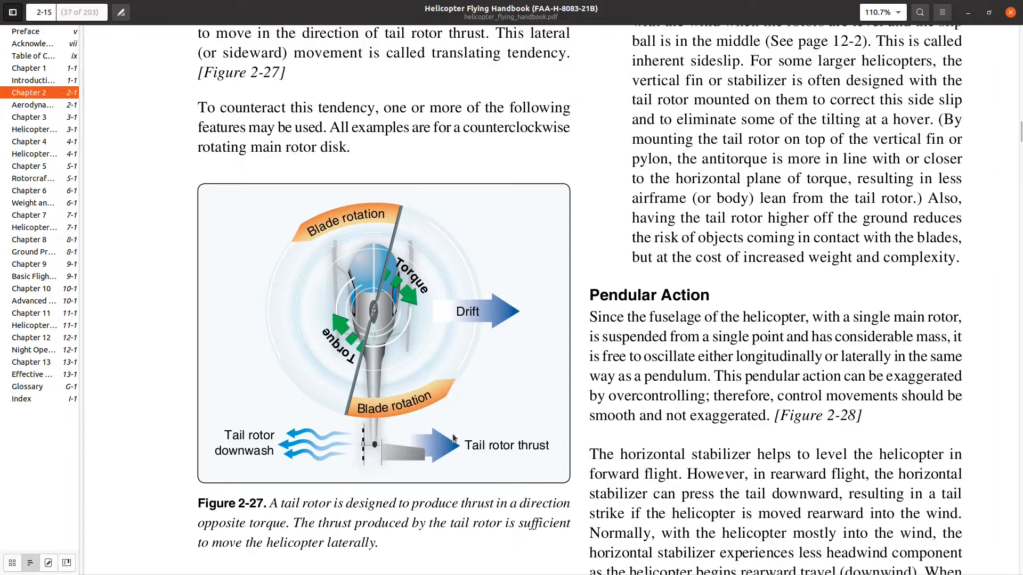
pyautogui.moveTo(552, 400)
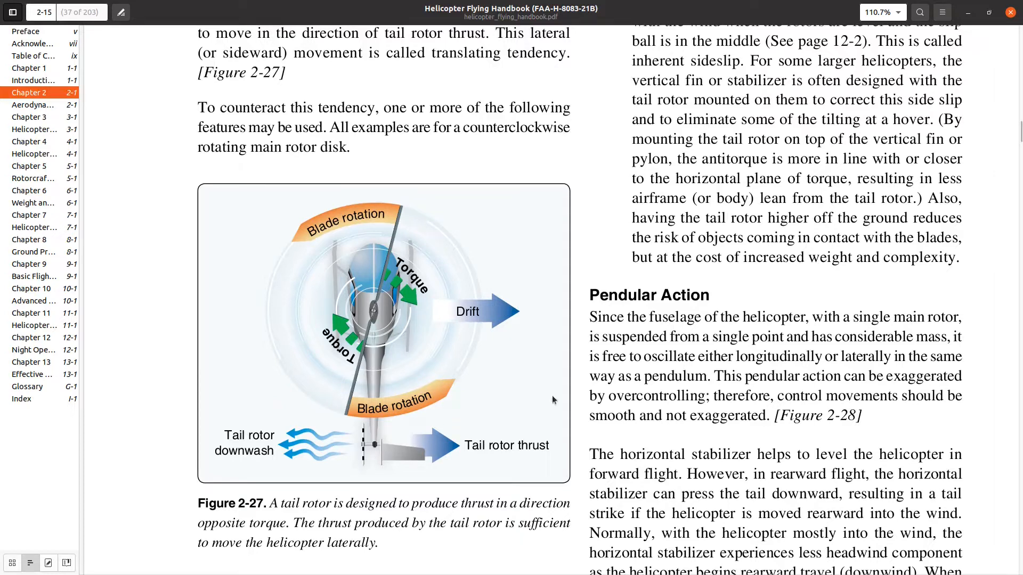
pyautogui.moveTo(712, 18)
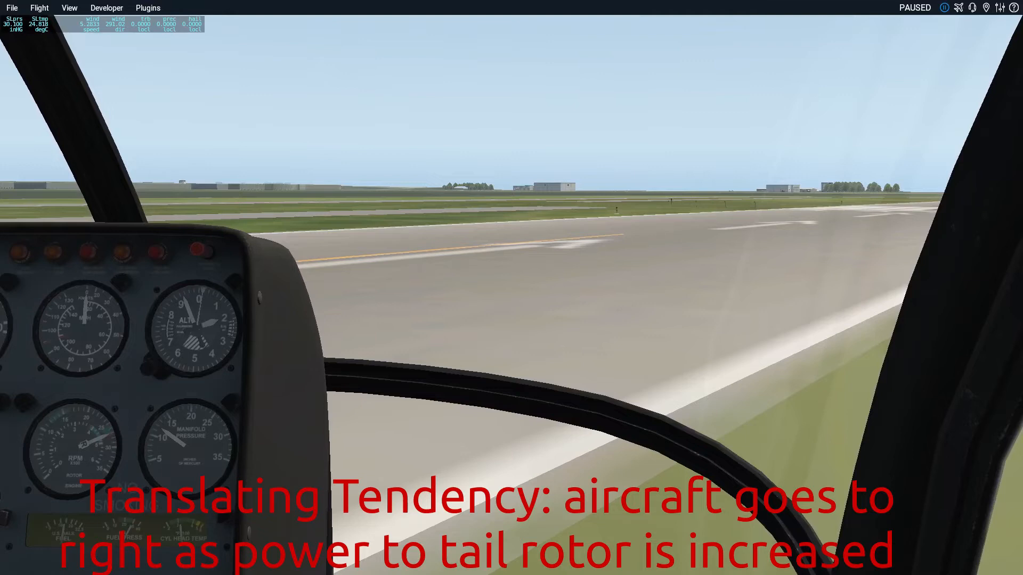
pyautogui.moveTo(402, 299)
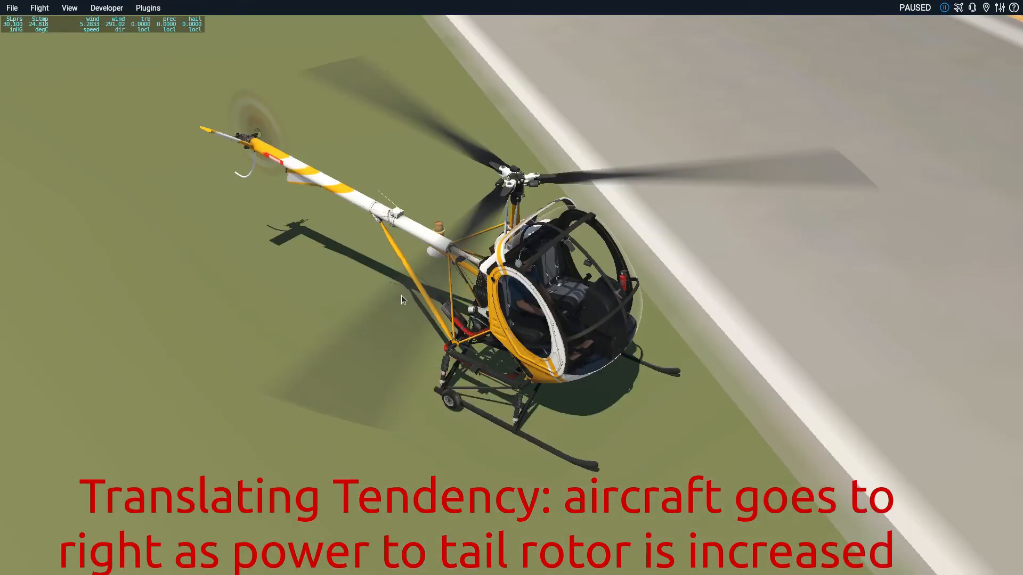
pyautogui.moveTo(247, 126)
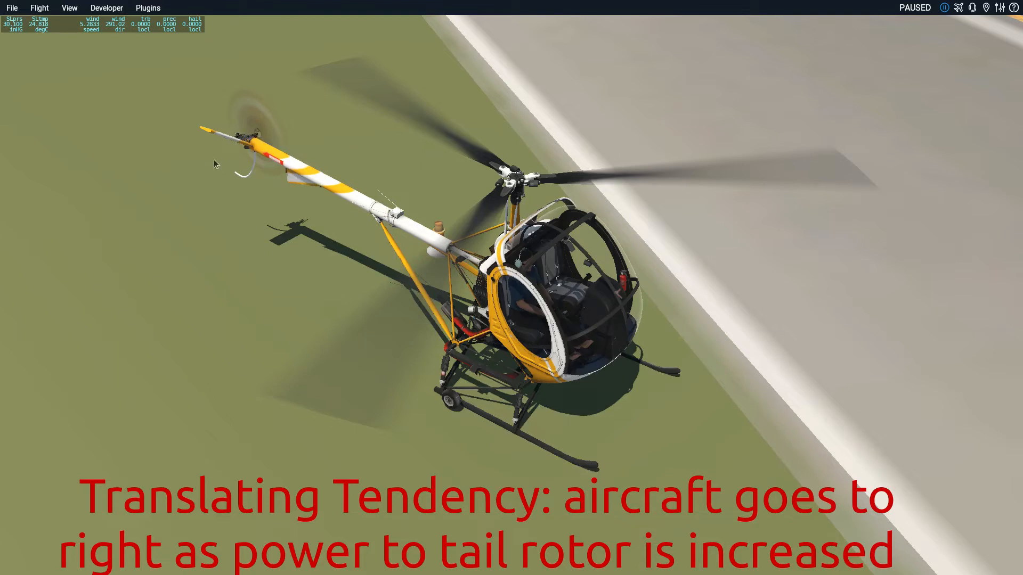
pyautogui.moveTo(183, 190)
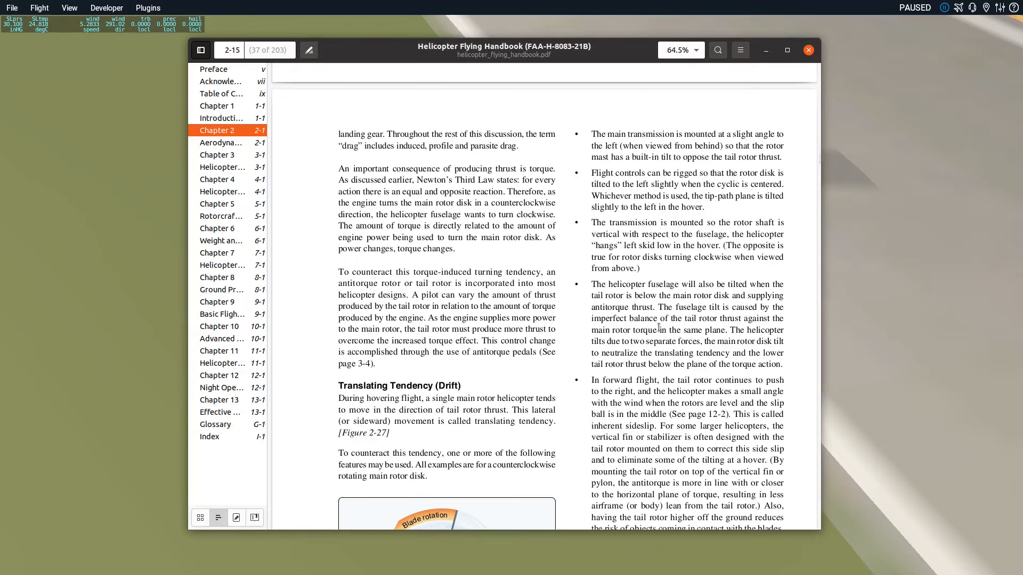
# Scroll the handbook to page 2-15 on translating tendency and pendular action
pyautogui.scroll(-3)
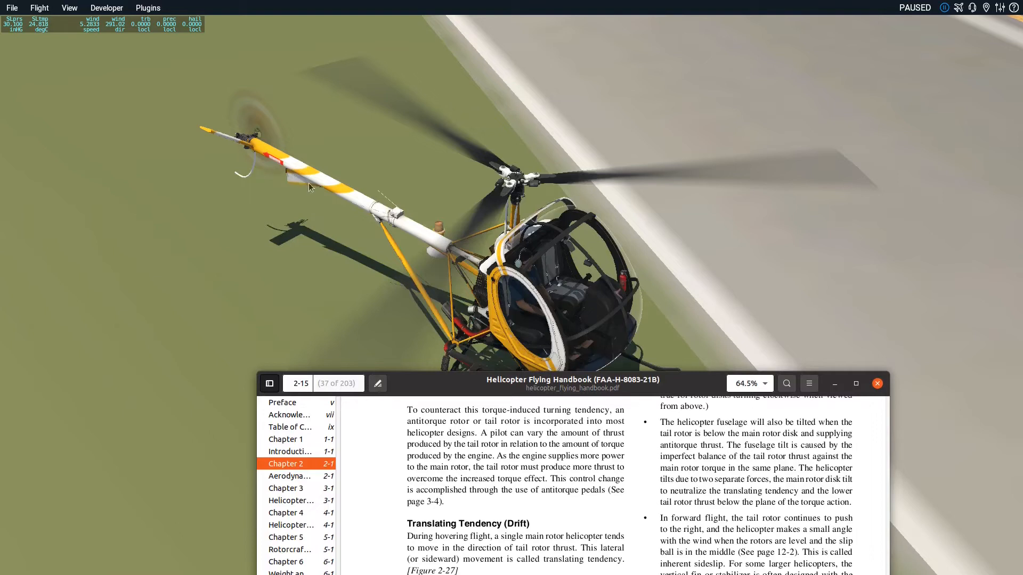
pyautogui.moveTo(315, 190)
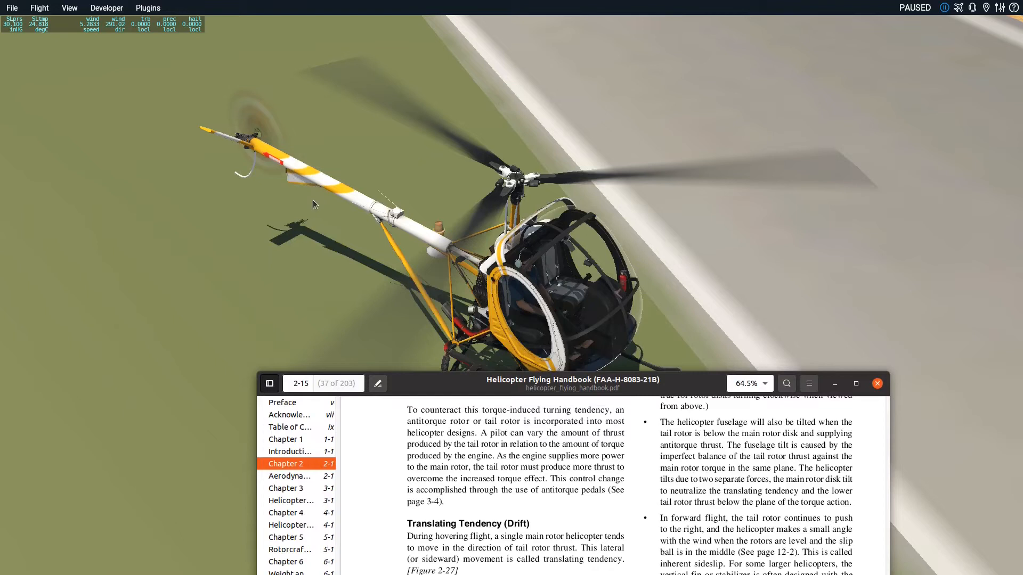
pyautogui.moveTo(307, 203)
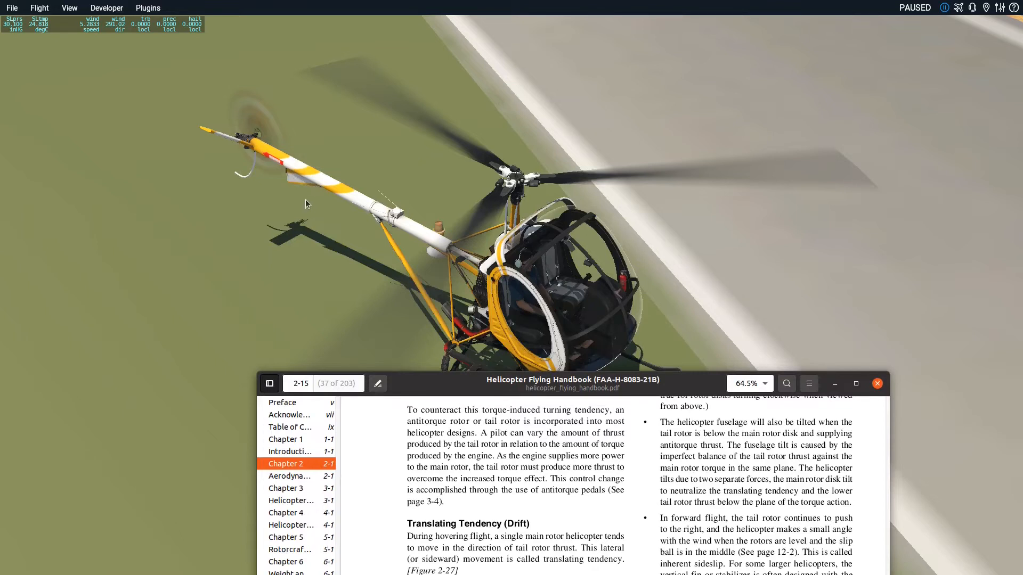
pyautogui.moveTo(348, 277)
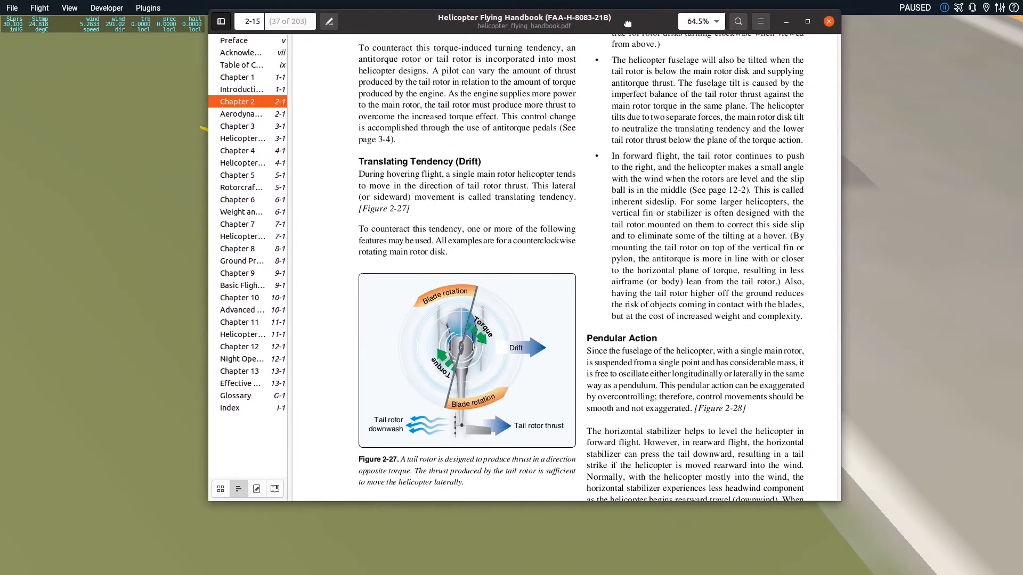
pyautogui.moveTo(722, 423)
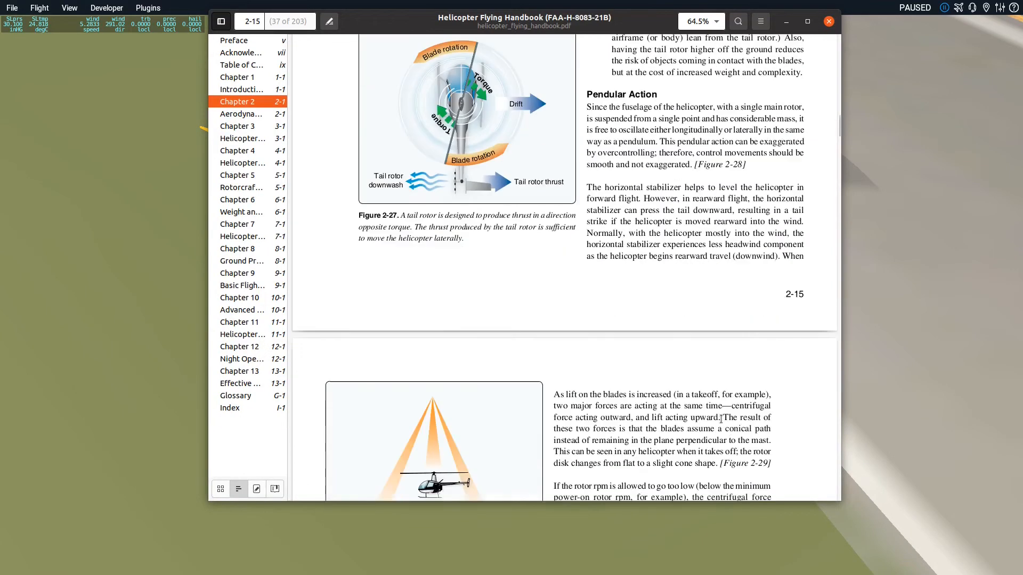
# Scroll to page 2-16 showing Figure 2-28 on pendular action and the Coriolis Effect section
pyautogui.scroll(-3)
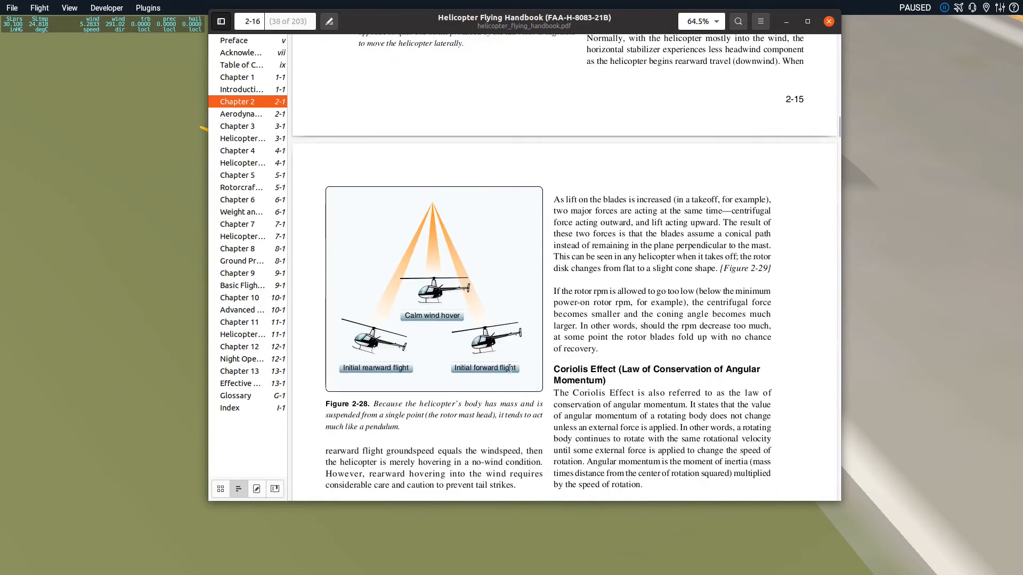
pyautogui.moveTo(411, 305)
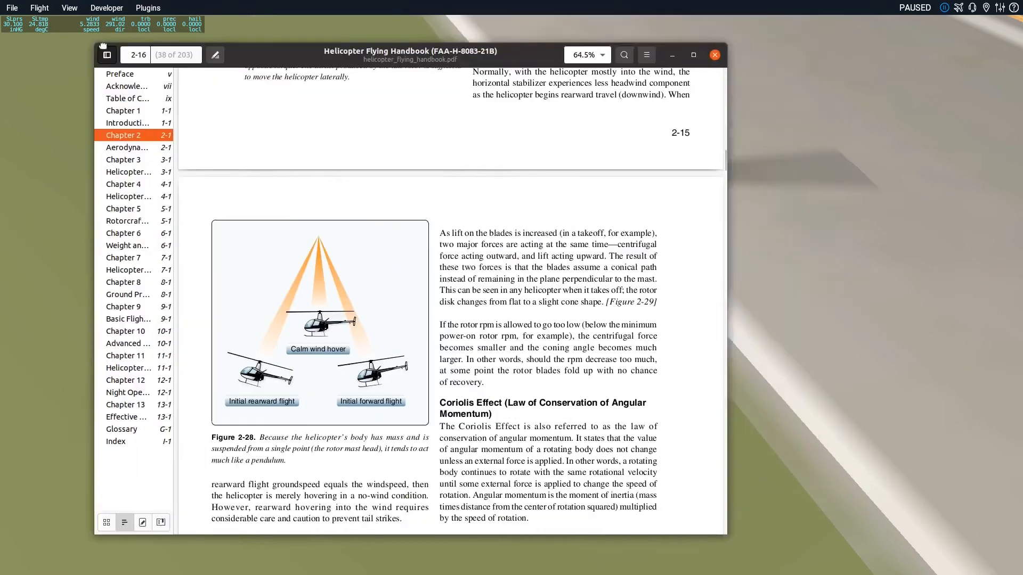
pyautogui.click(713, 54)
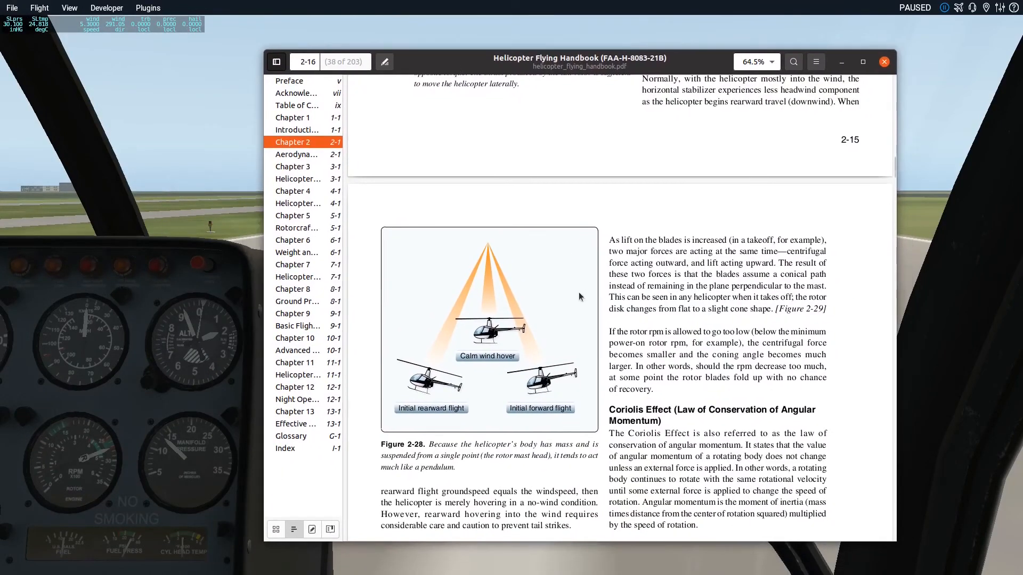
# Scroll to lower page 2-16 with the semirigid versus articulated text, Coning section and Figure 2-29
pyautogui.scroll(-3)
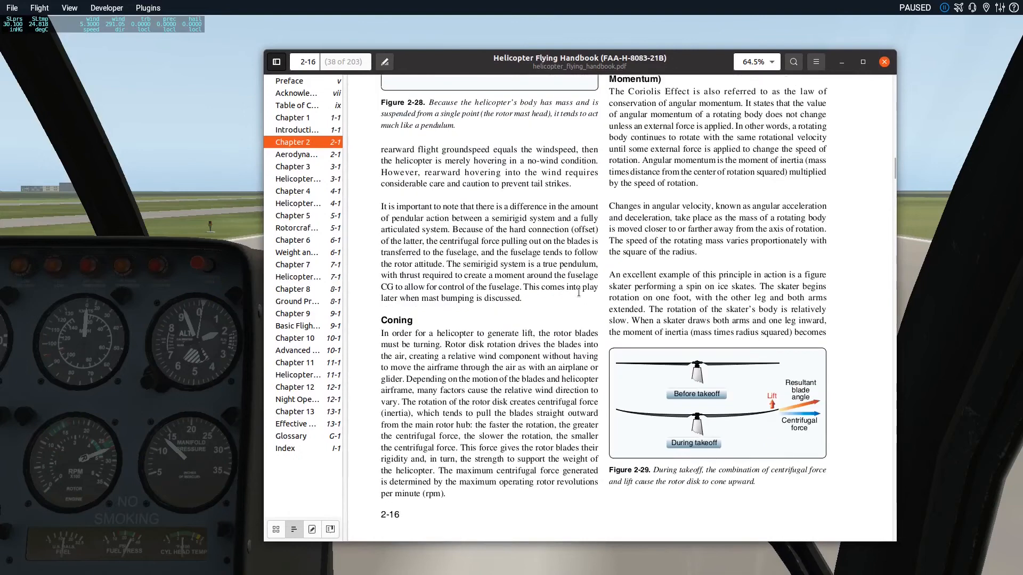
# Scroll to the Coning section and Figure 2-29, then minimize the handbook window
pyautogui.scroll(-3)
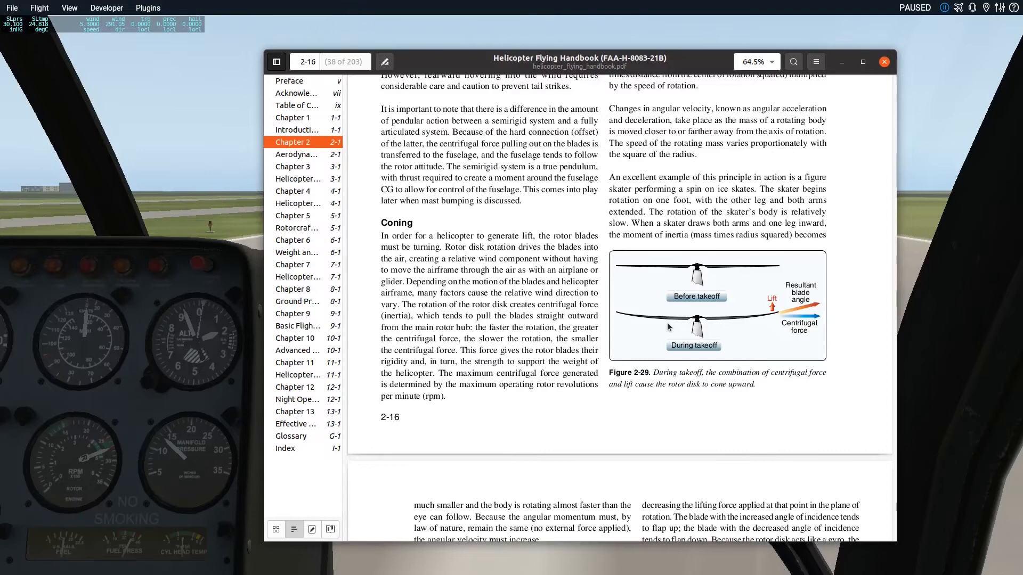
pyautogui.moveTo(632, 295)
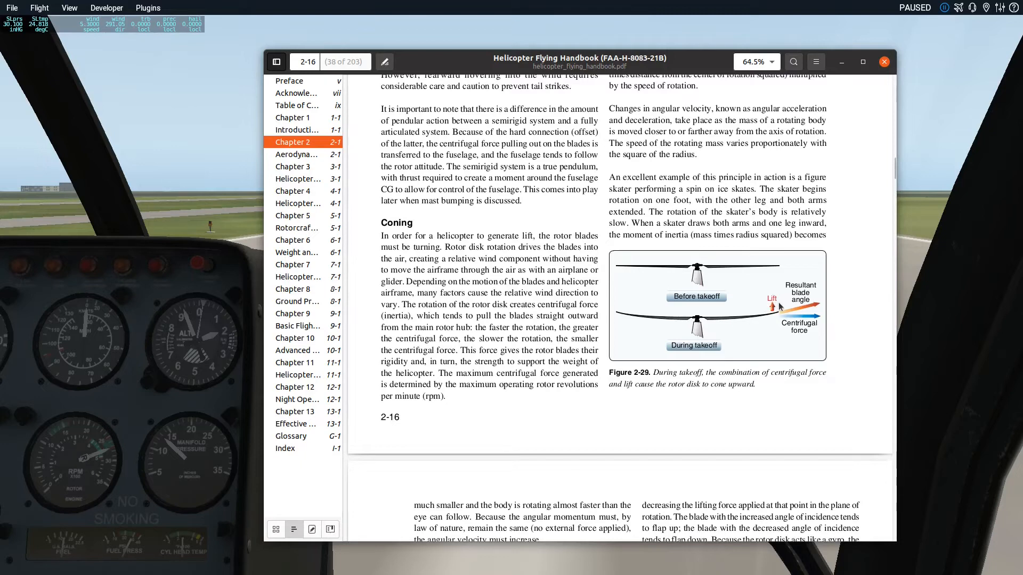
pyautogui.moveTo(715, 311)
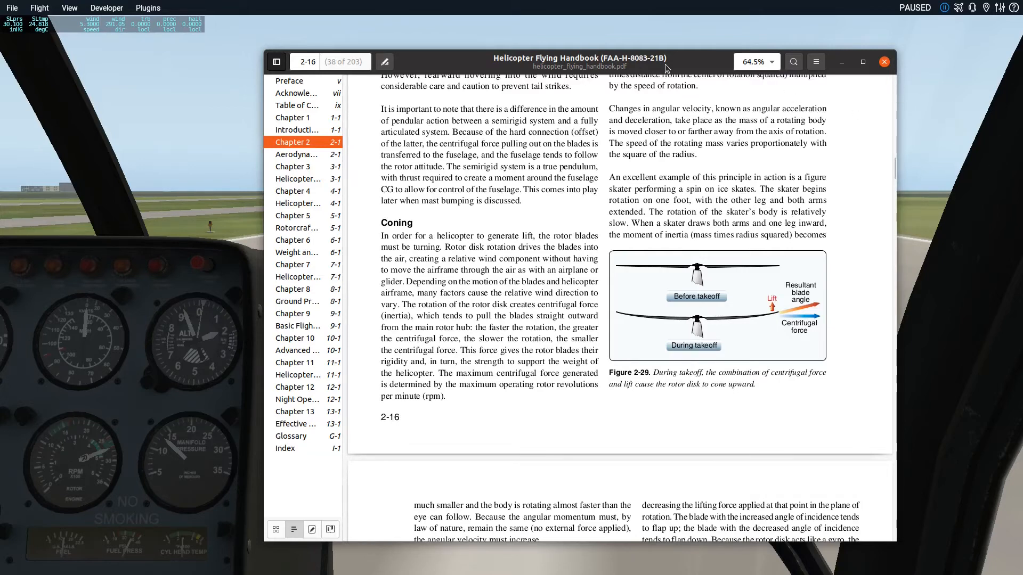
pyautogui.click(884, 62)
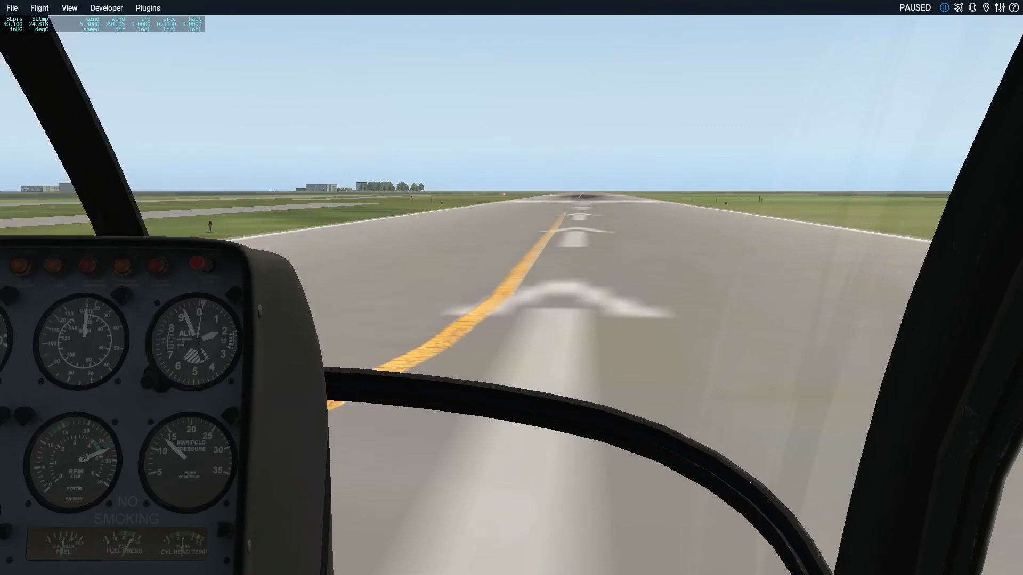
pyautogui.moveTo(441, 167)
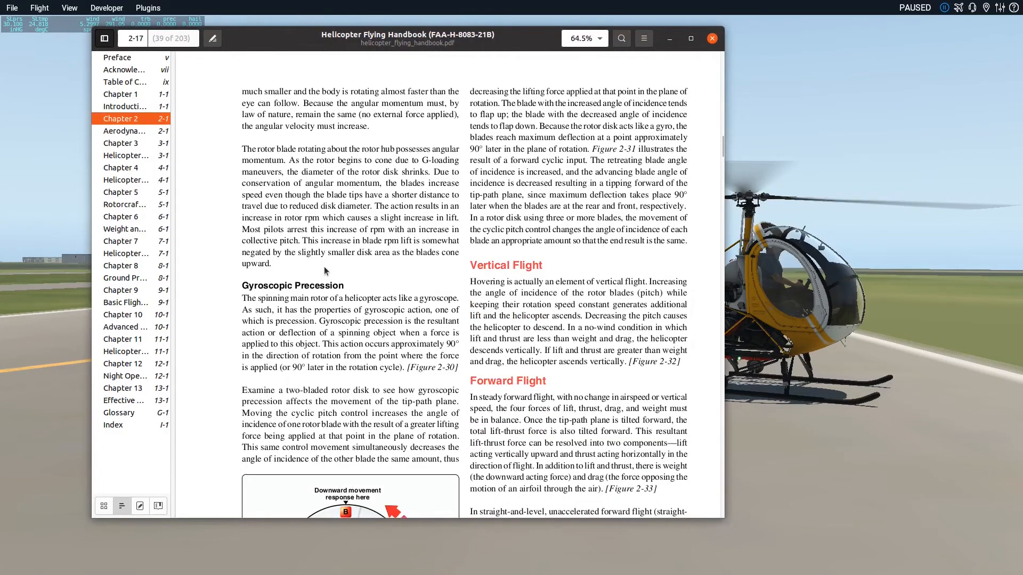
# Scroll down page 2-17 until Figure 2-30, the gyroscopic precession rotor disk diagram, appears
pyautogui.scroll(-3)
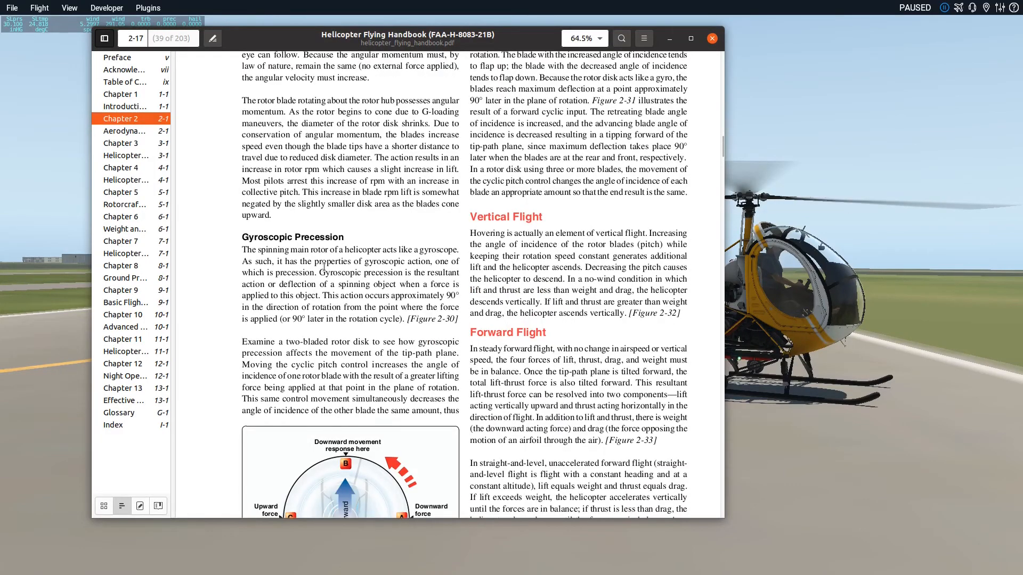
pyautogui.scroll(-3)
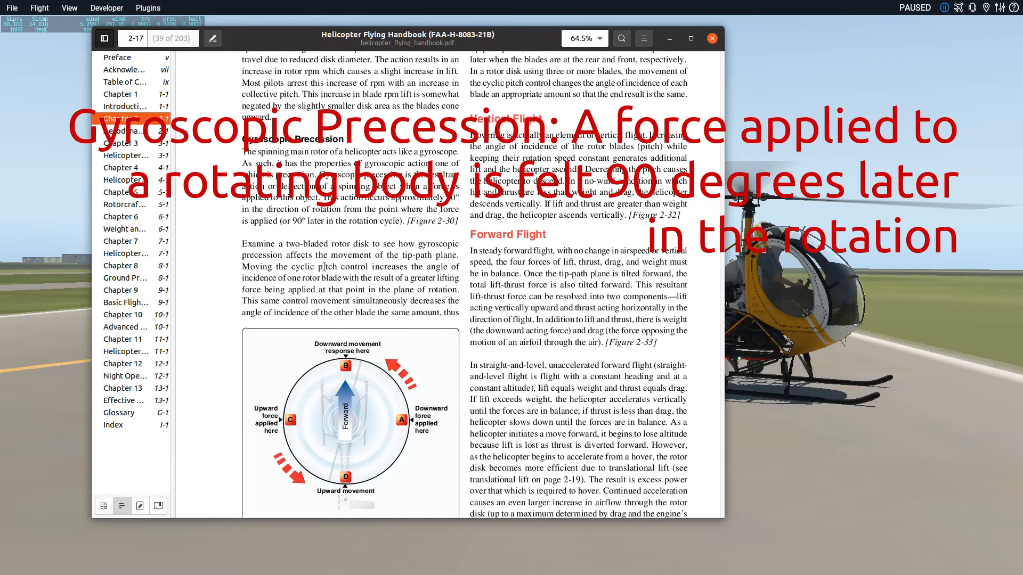
pyautogui.moveTo(364, 372)
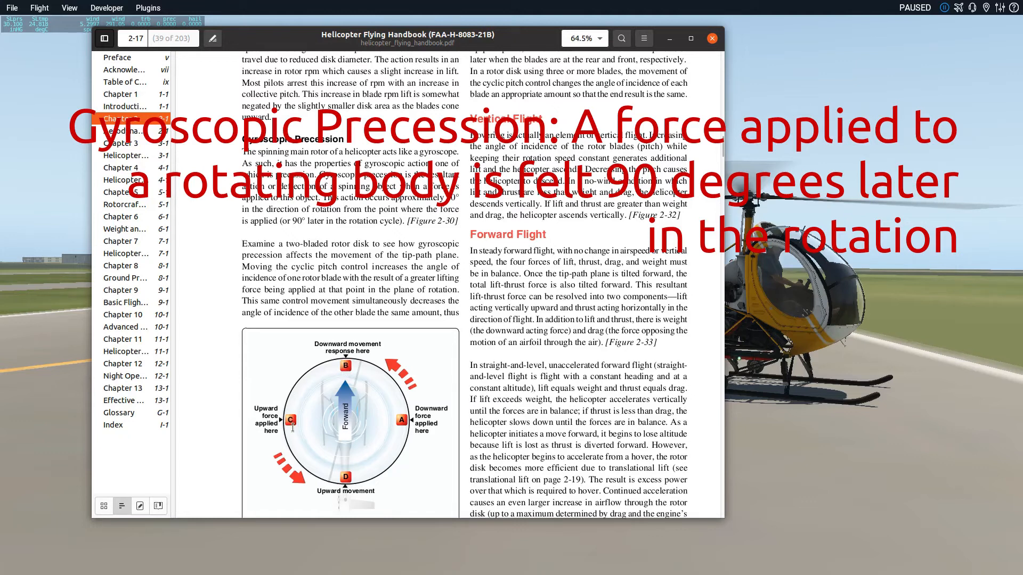
pyautogui.moveTo(282, 429)
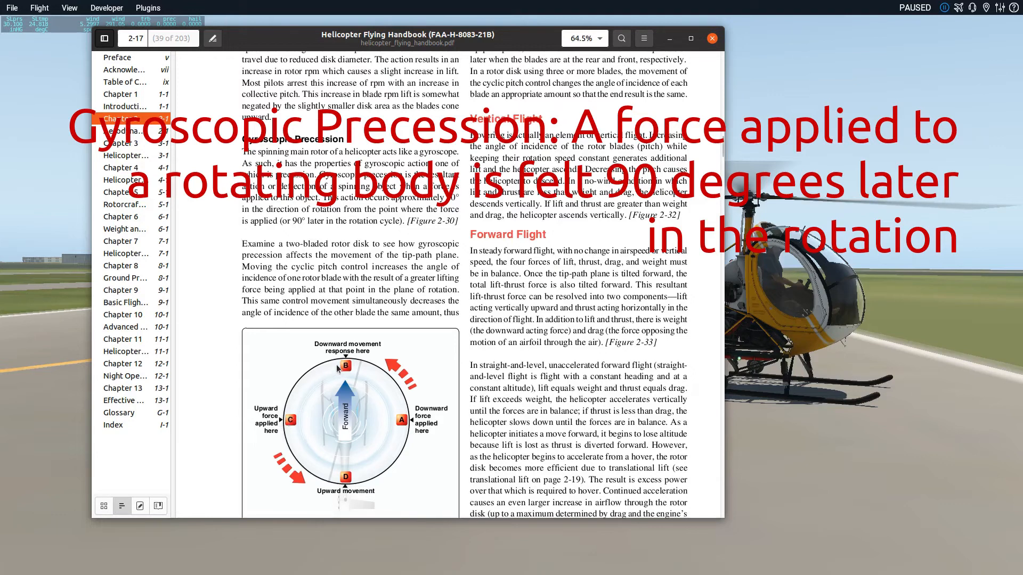
pyautogui.moveTo(346, 380)
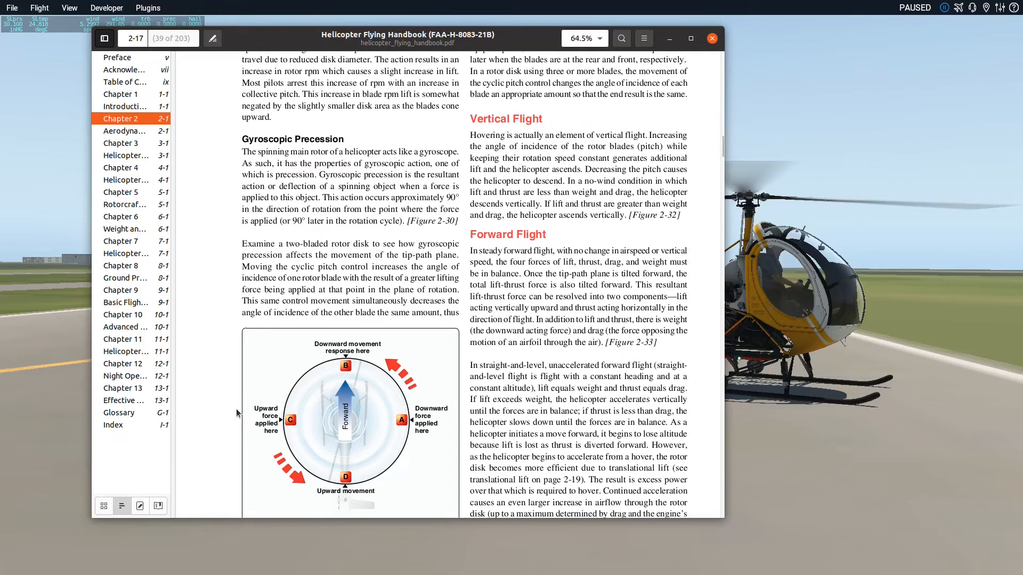
pyautogui.moveTo(300, 325)
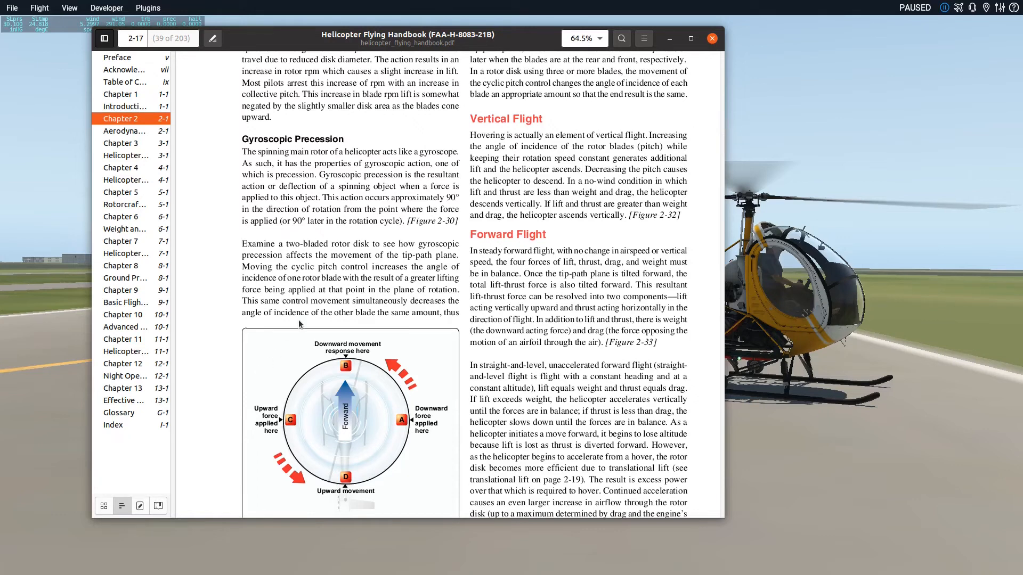